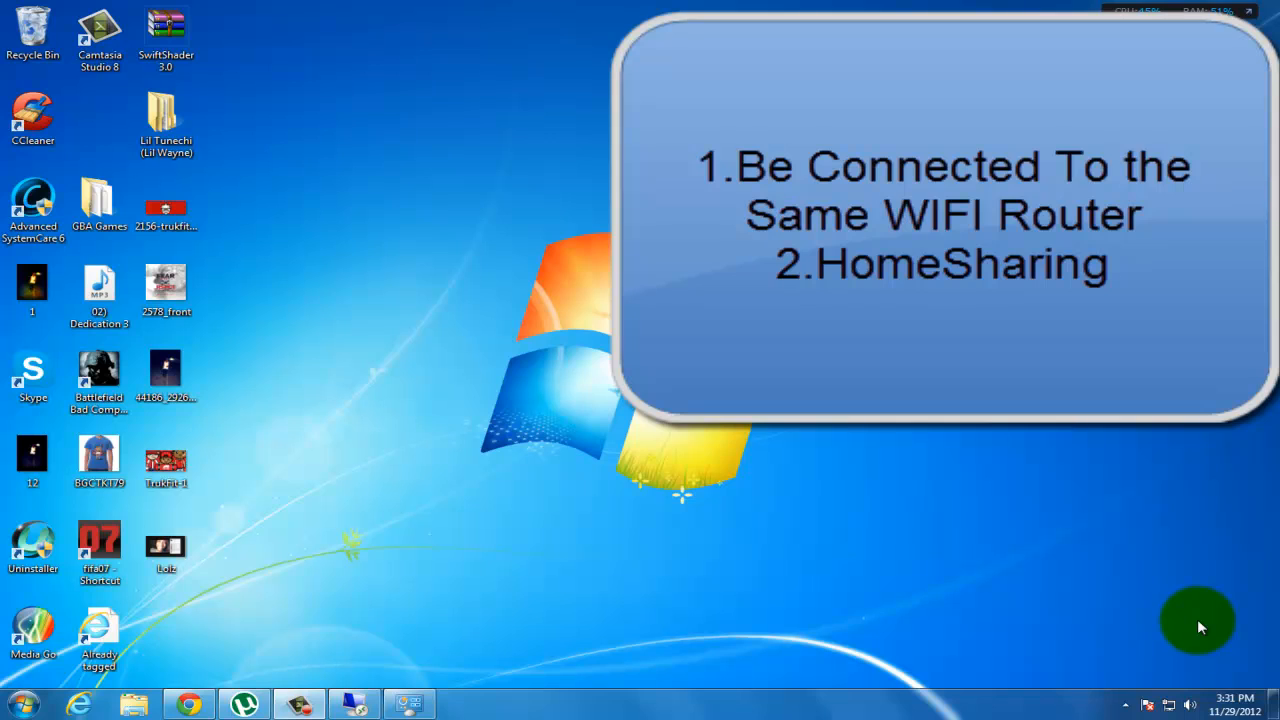
pyautogui.moveTo(32, 630)
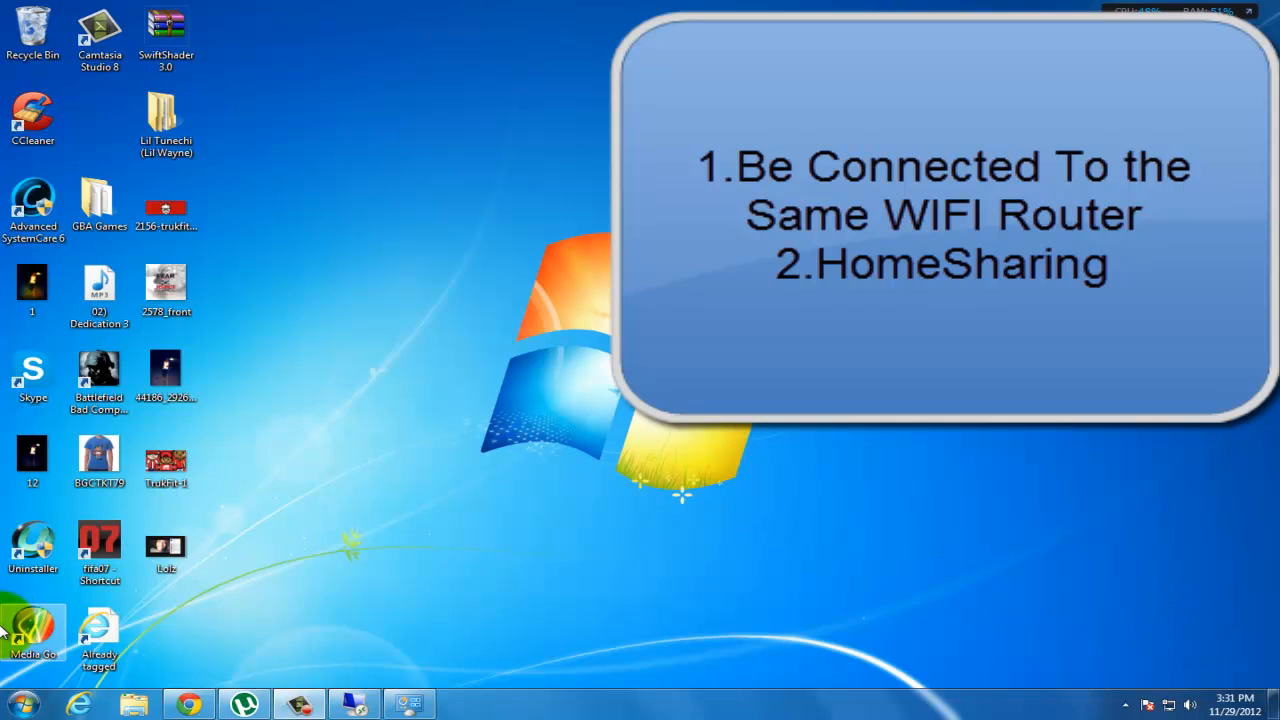
pyautogui.moveTo(496, 440)
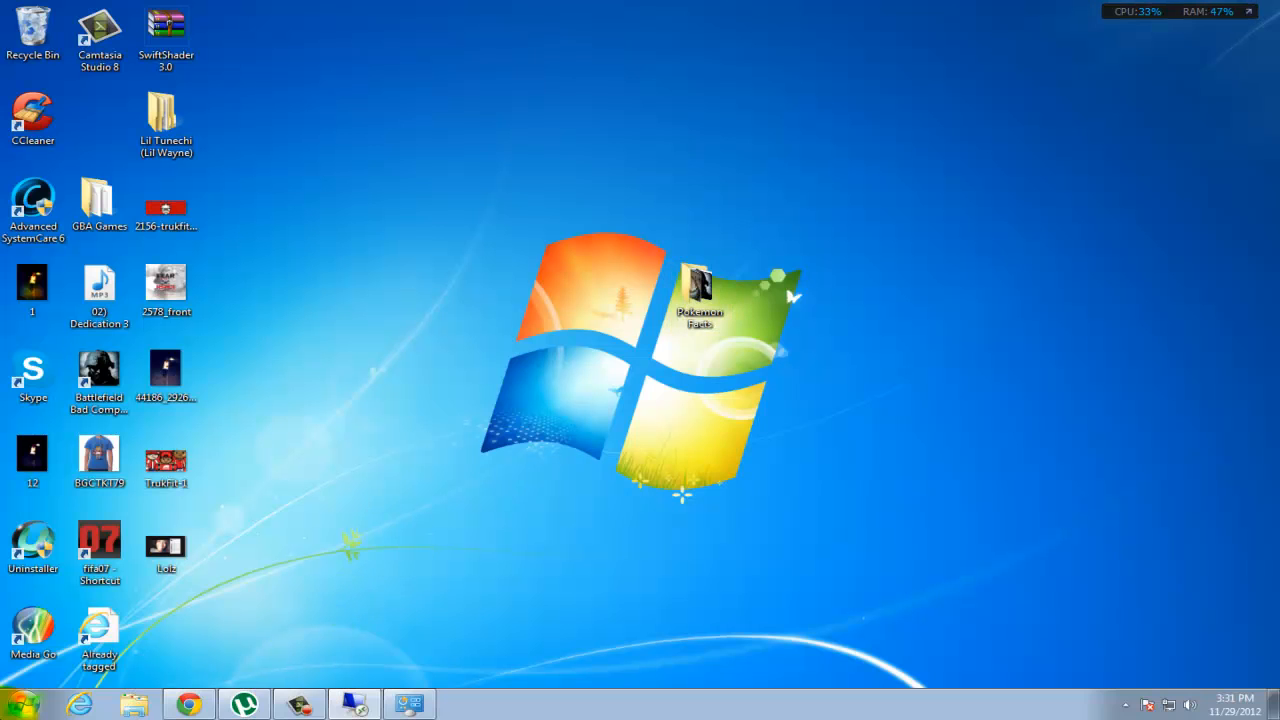
# Browse from Start > Computer to the Network view listing the computers and gateway.
pyautogui.click(12, 704)
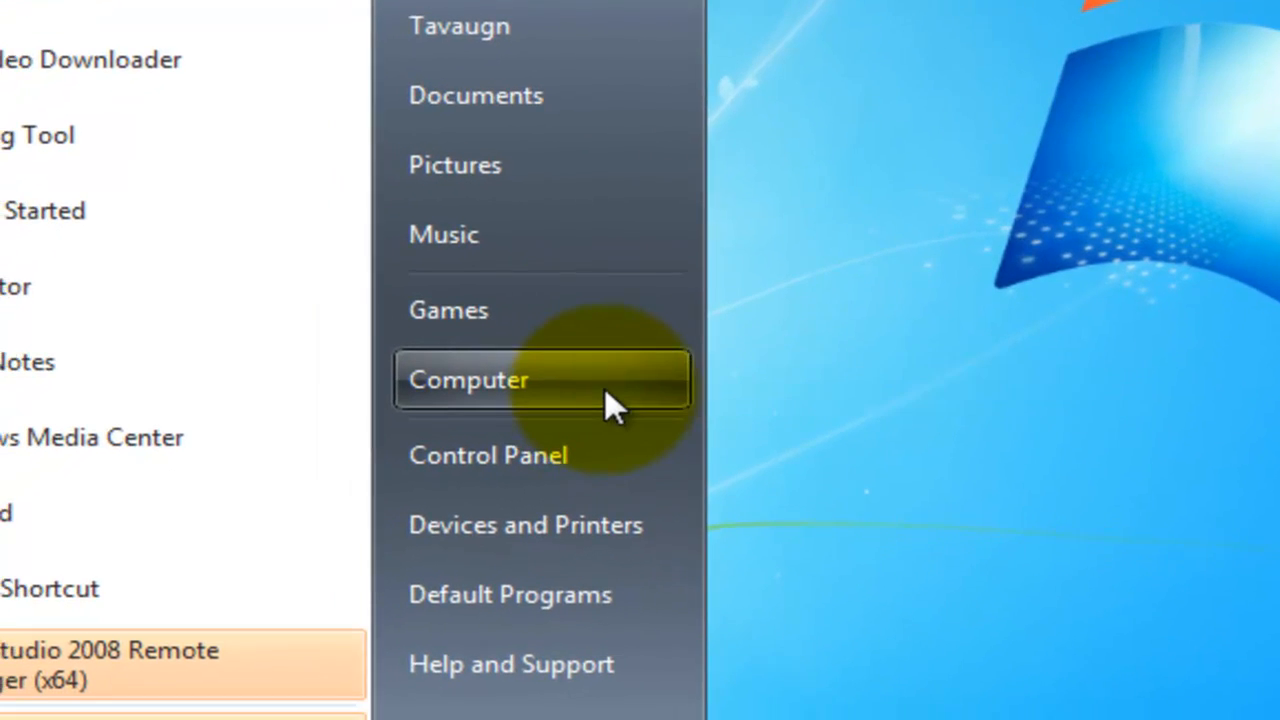
pyautogui.moveTo(630, 384)
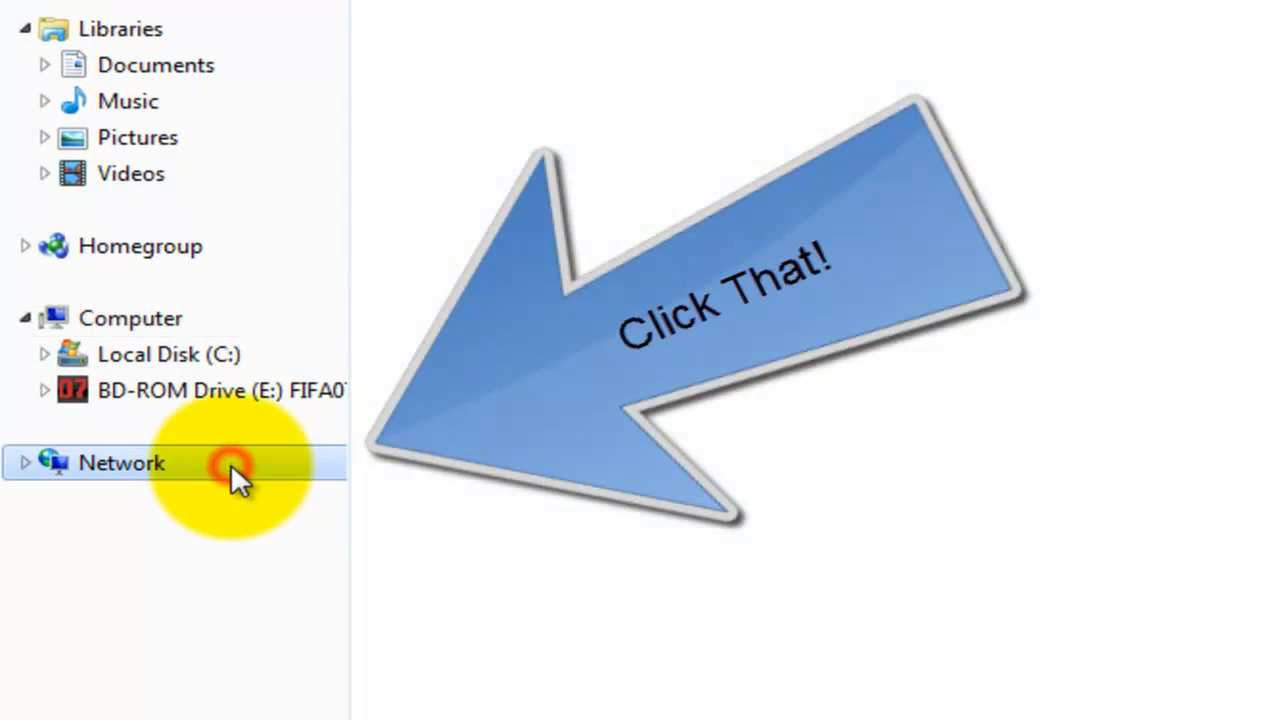
pyautogui.click(120, 464)
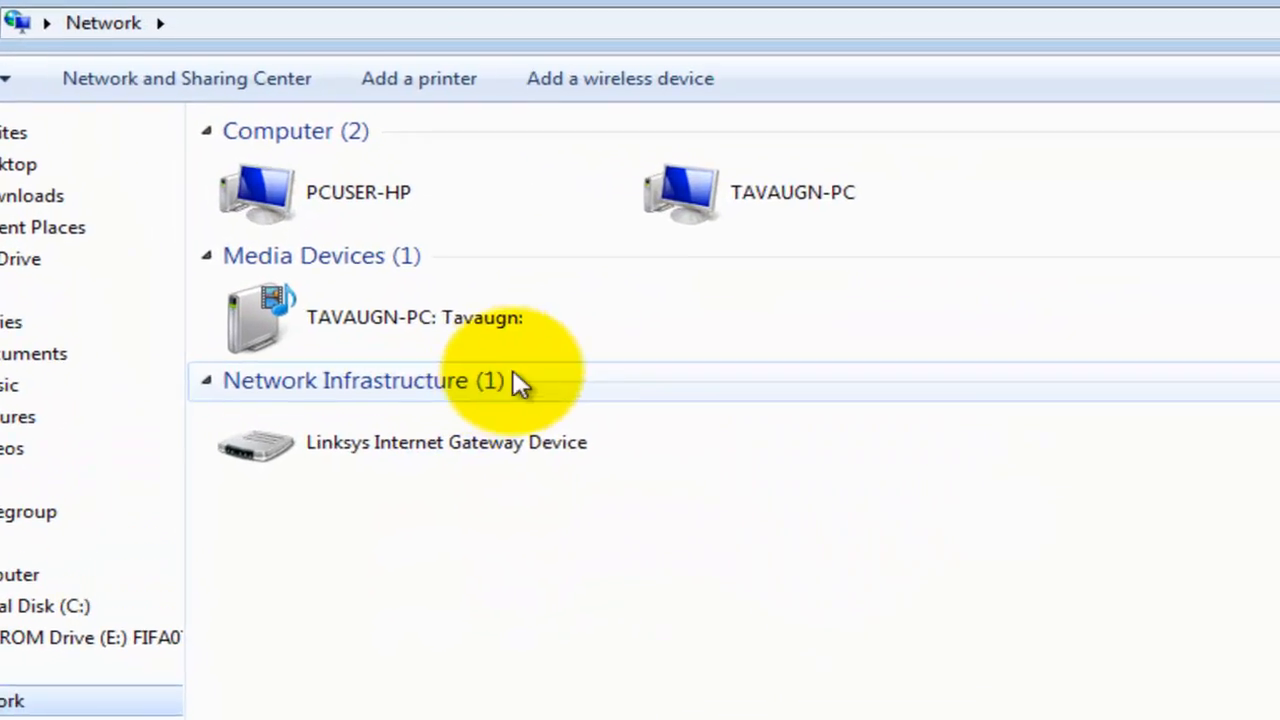
pyautogui.click(830, 200)
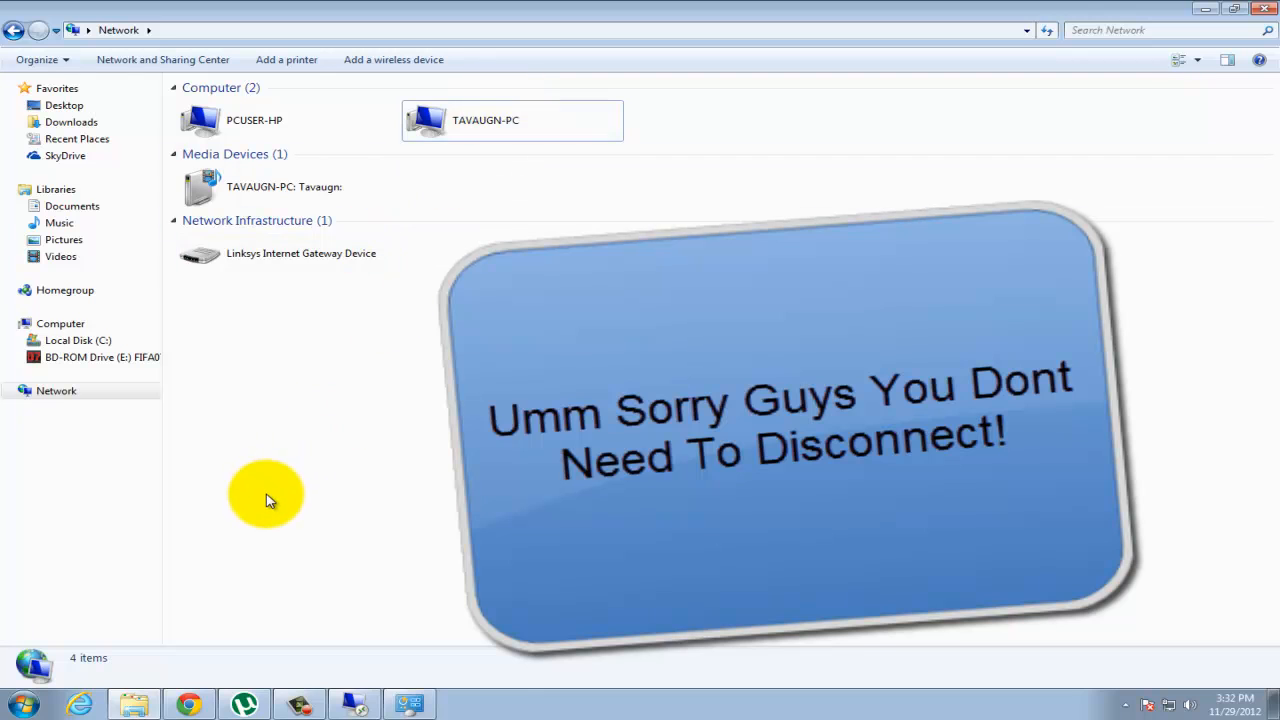
pyautogui.moveTo(362, 550)
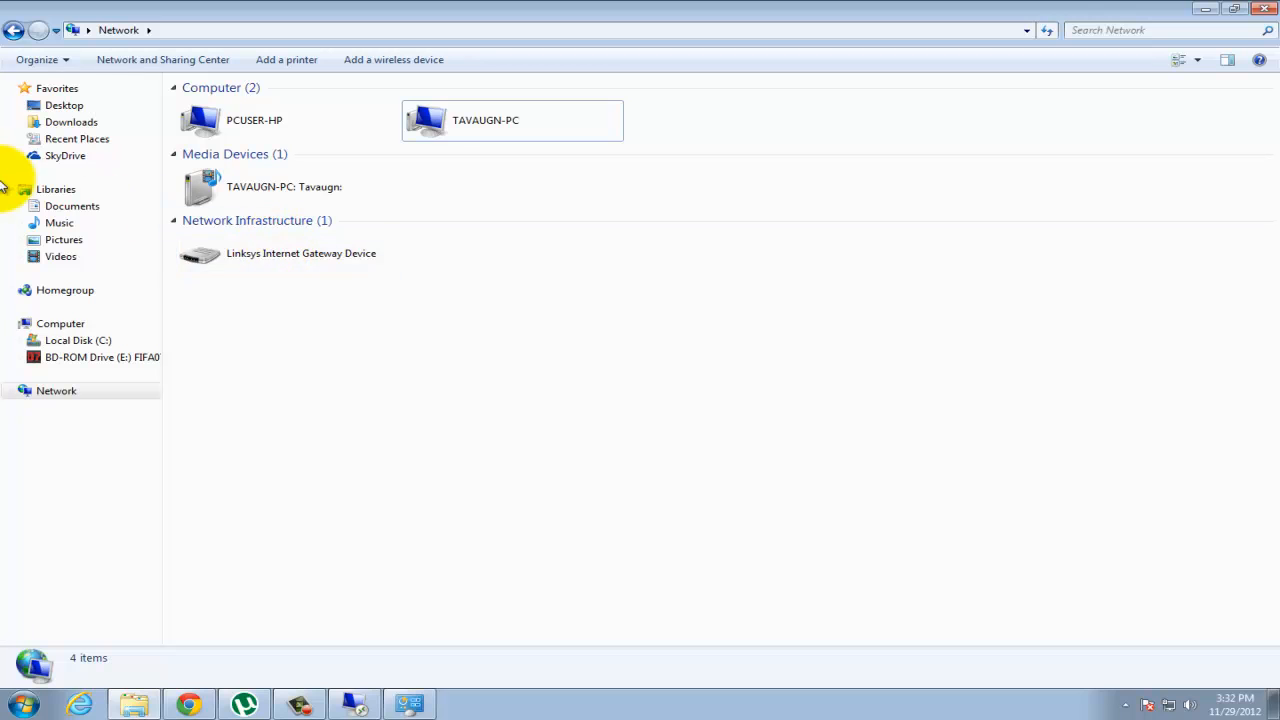
# Revisit Computer and Network, then browse into the listed PC's shared items.
pyautogui.click(60, 324)
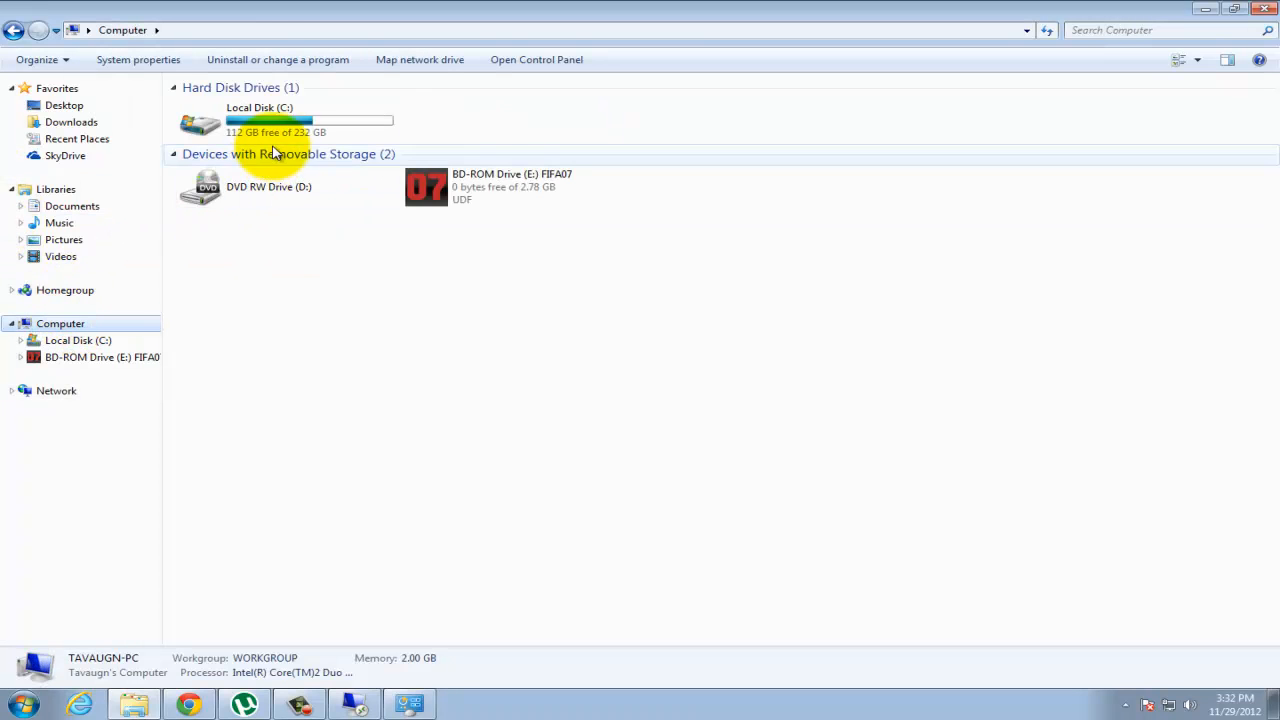
pyautogui.moveTo(4, 508)
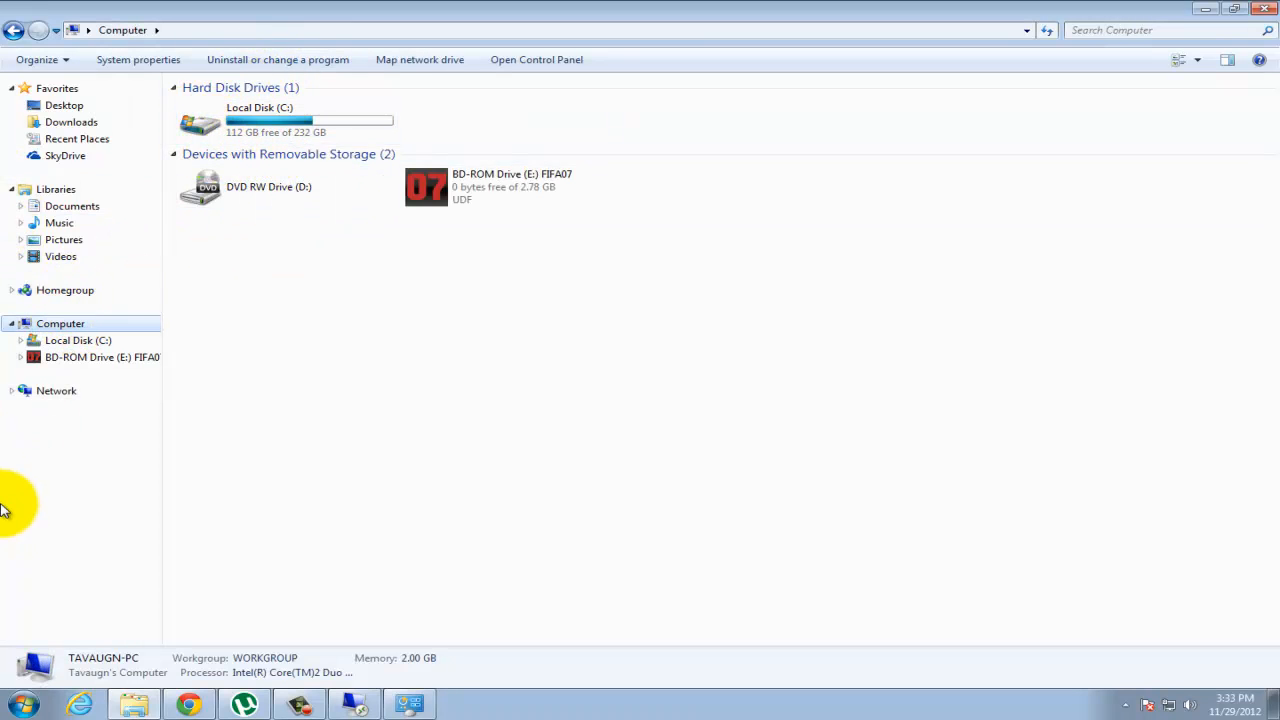
pyautogui.click(56, 390)
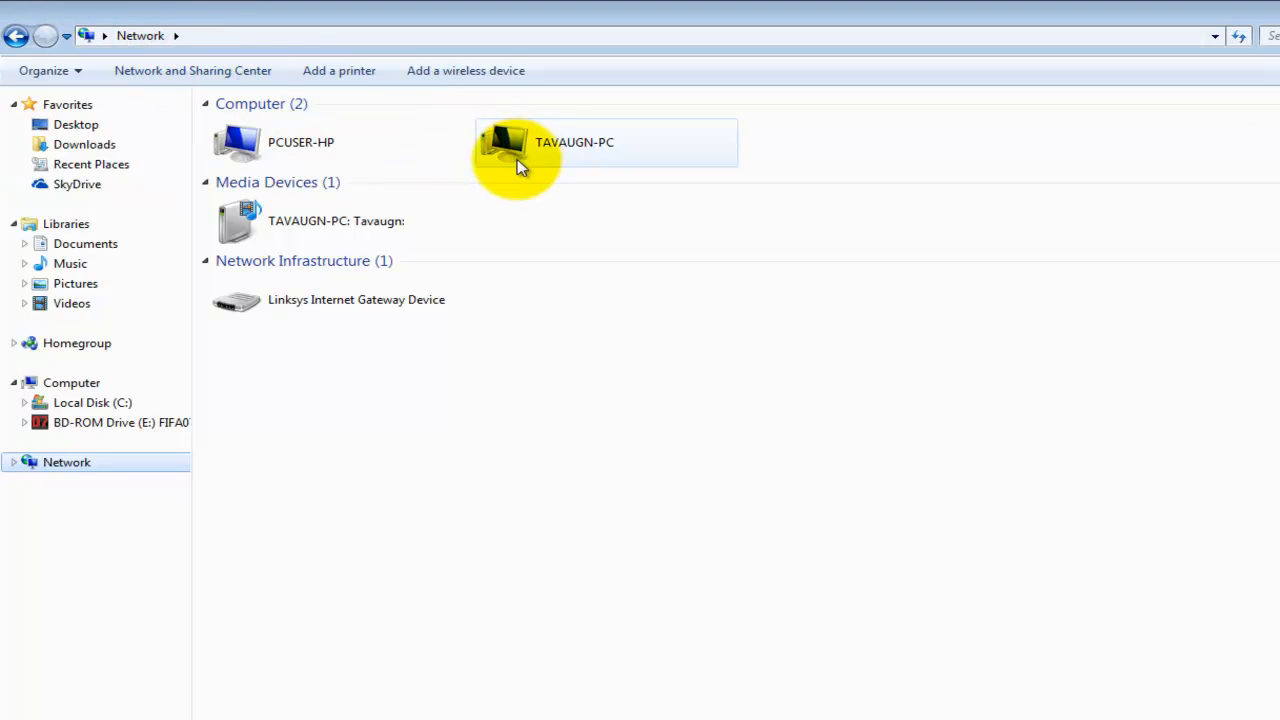
pyautogui.moveTo(548, 130)
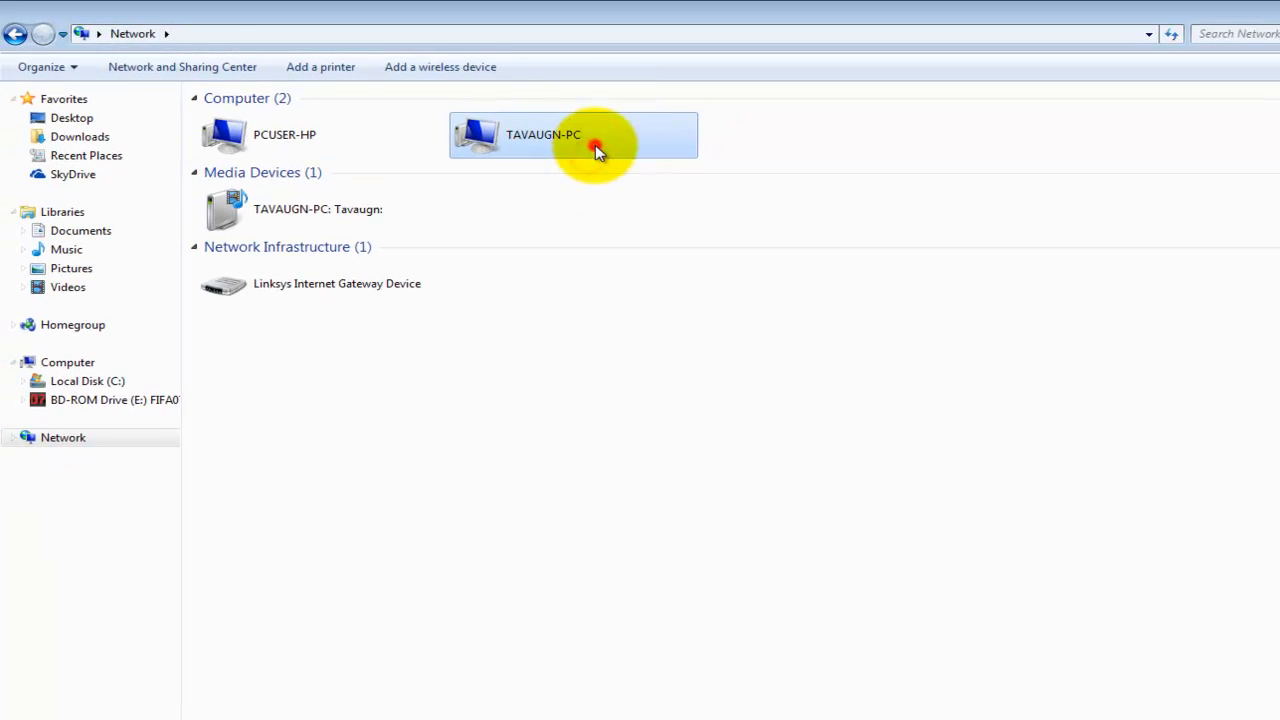
pyautogui.doubleClick(572, 134)
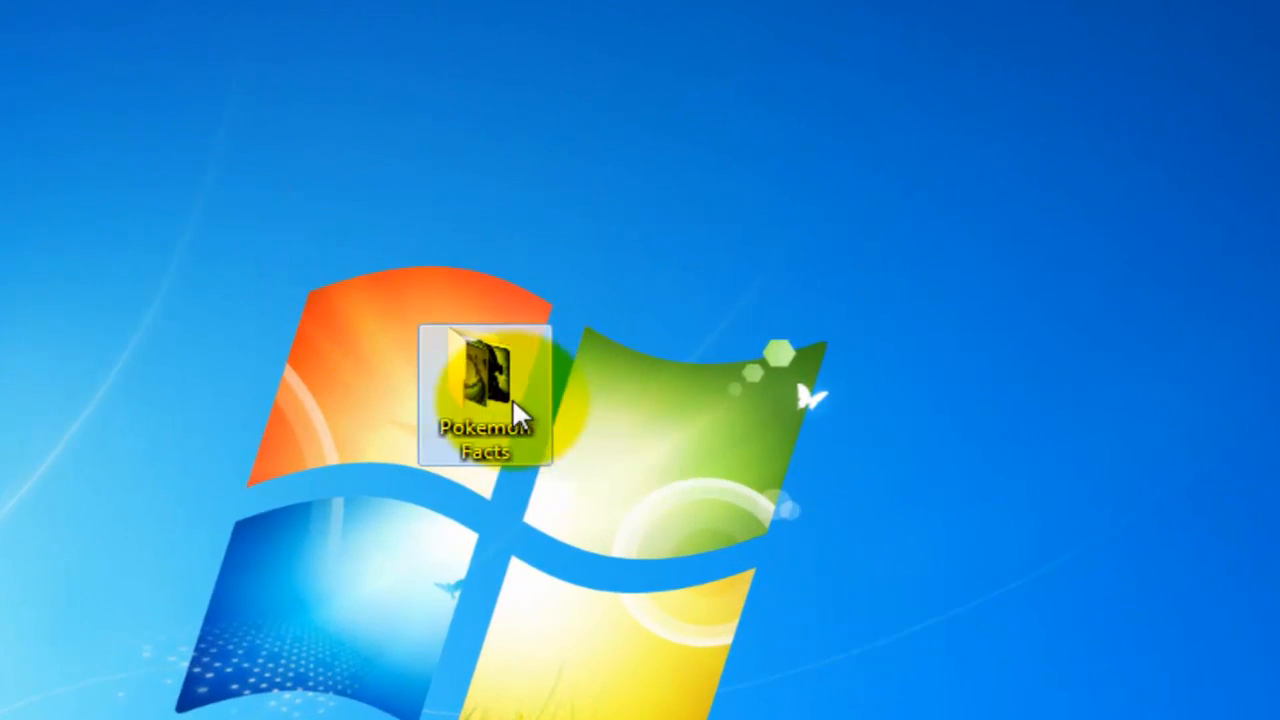
# View the Pokemon Facts folder's Properties and its Sharing settings from the desktop.
pyautogui.rightClick(484, 390)
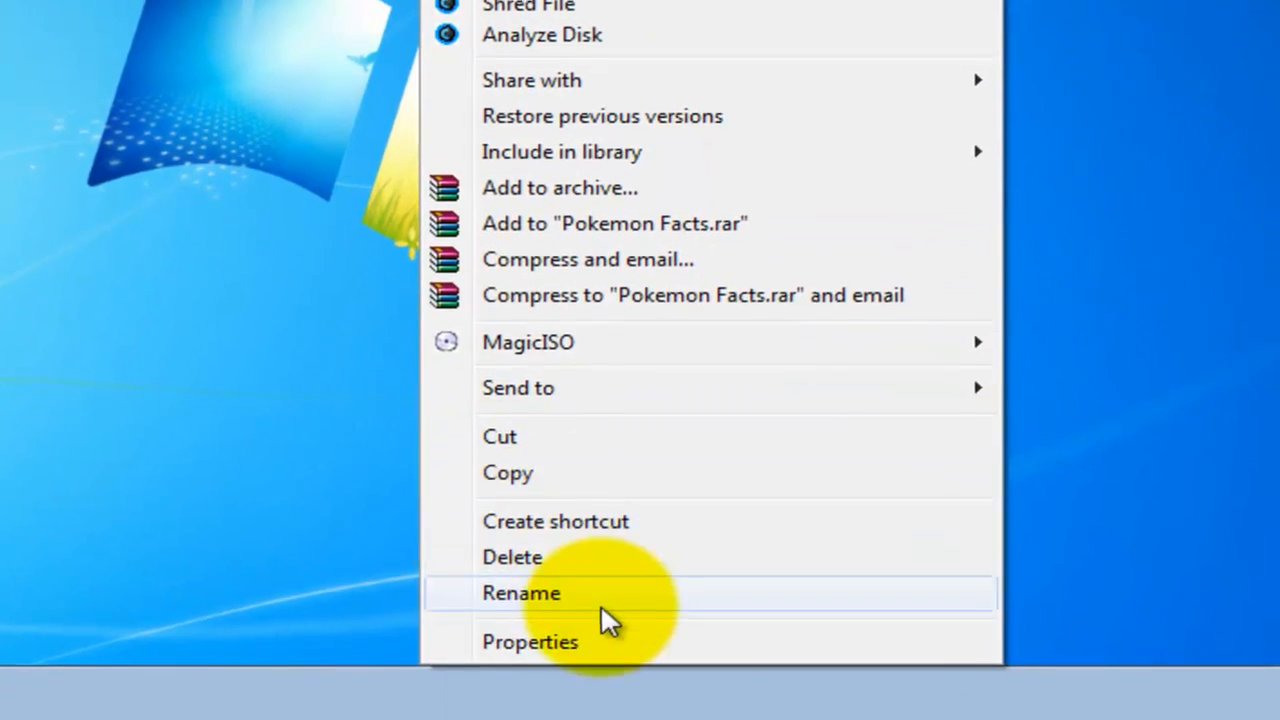
pyautogui.click(530, 640)
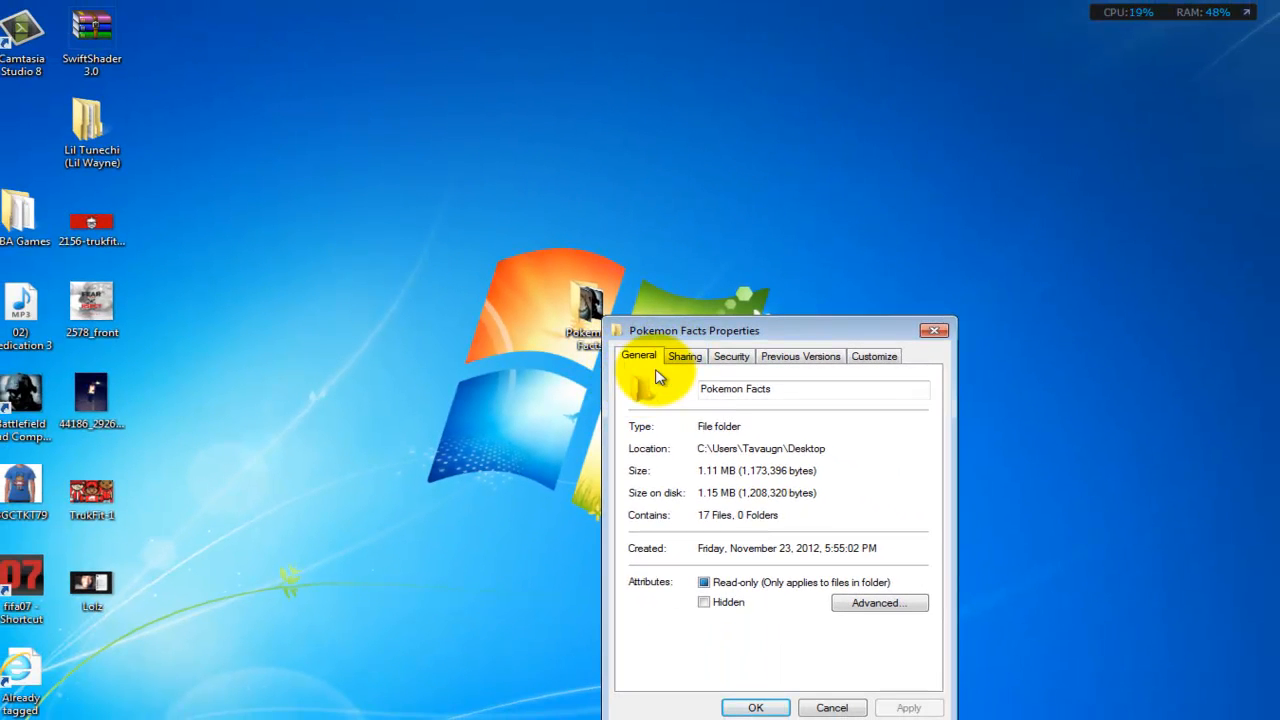
pyautogui.moveTo(688, 356)
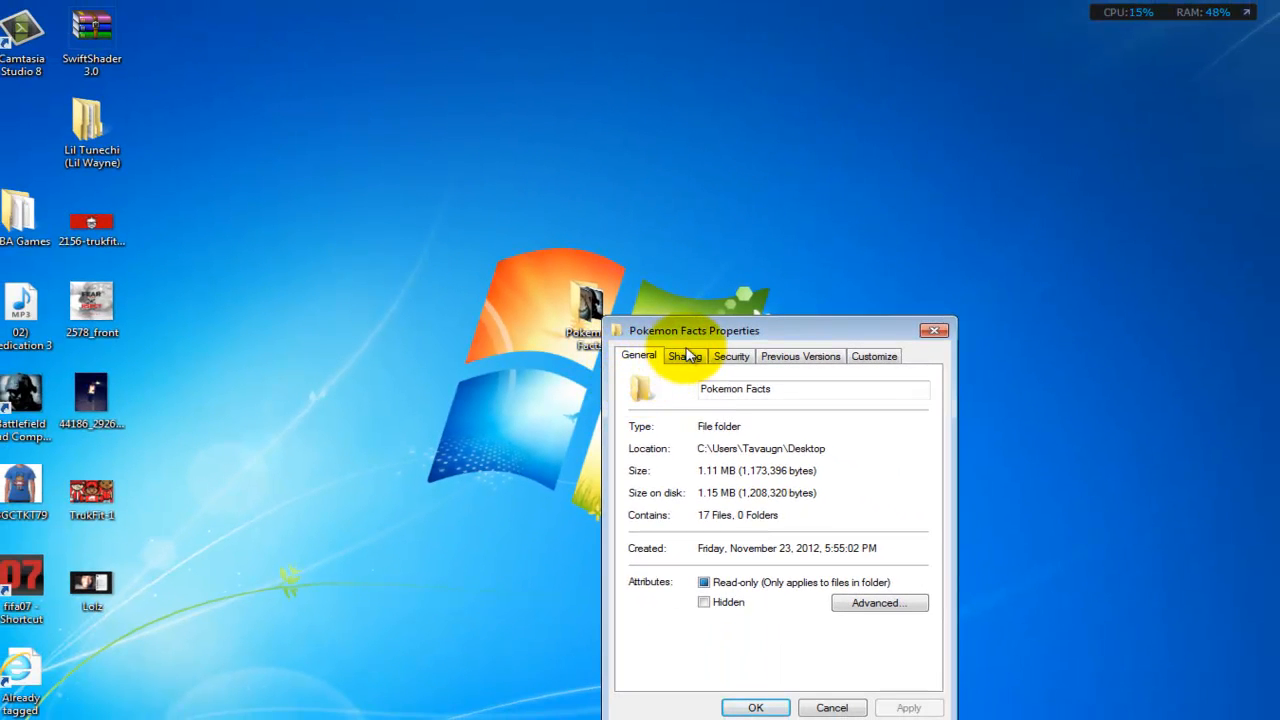
pyautogui.click(684, 356)
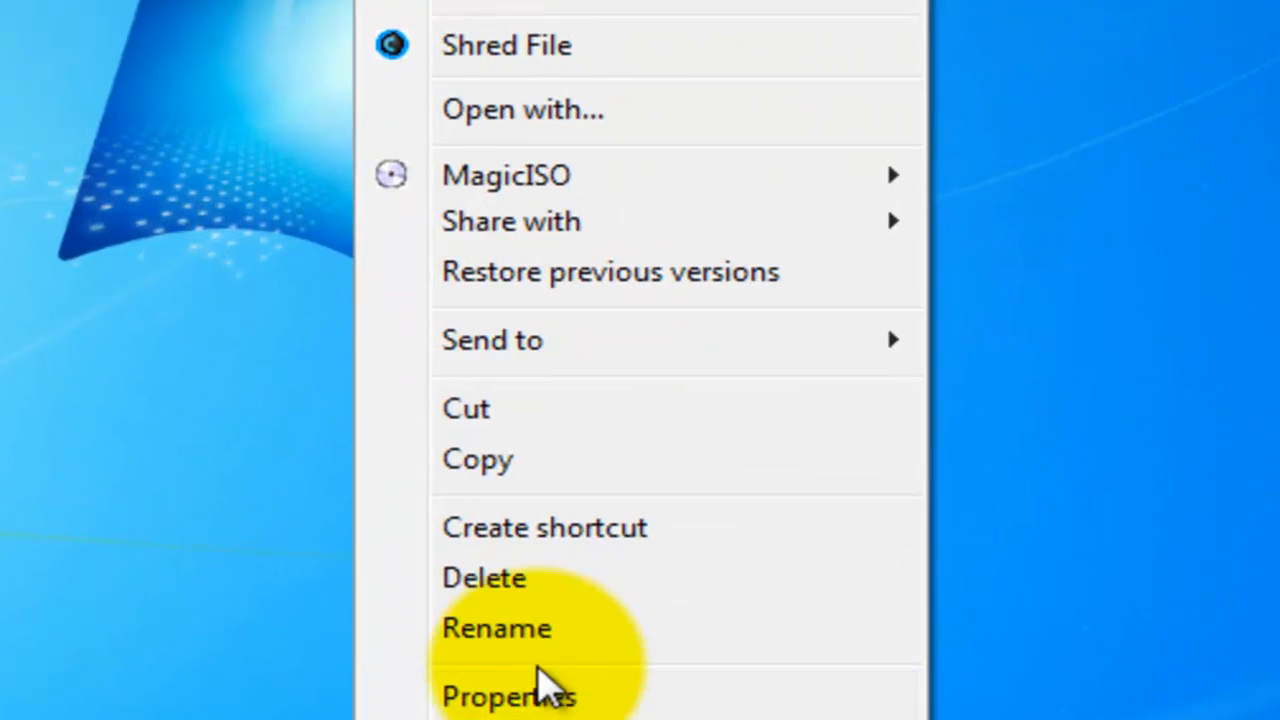
# Check the SwiftShader 3.0 archive's properties, then copy it into a new desktop folder.
pyautogui.click(508, 696)
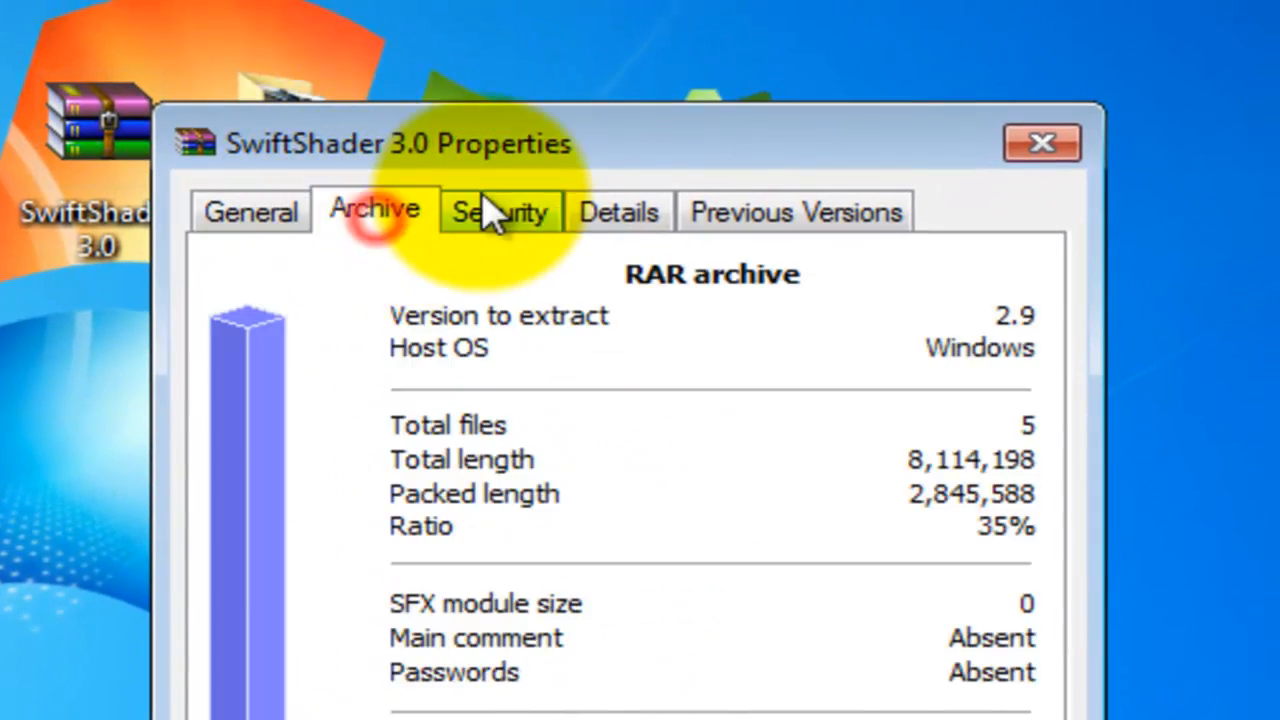
pyautogui.click(1040, 142)
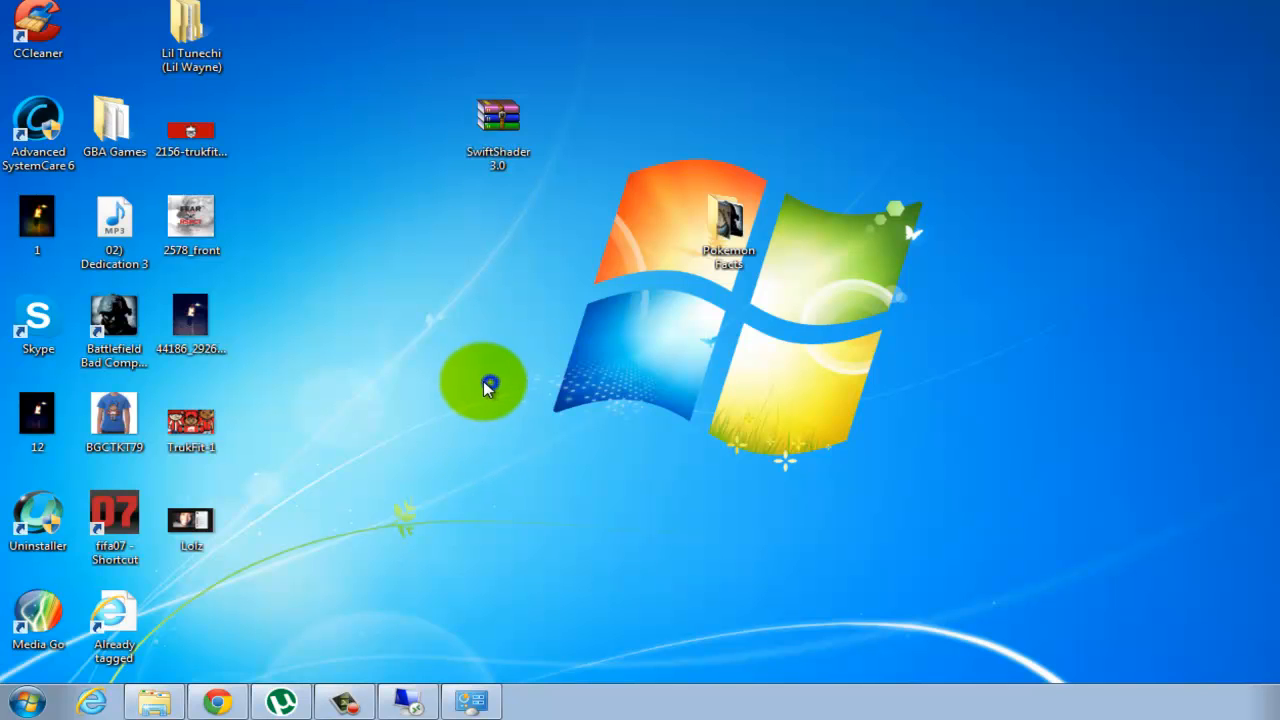
pyautogui.rightClick(484, 384)
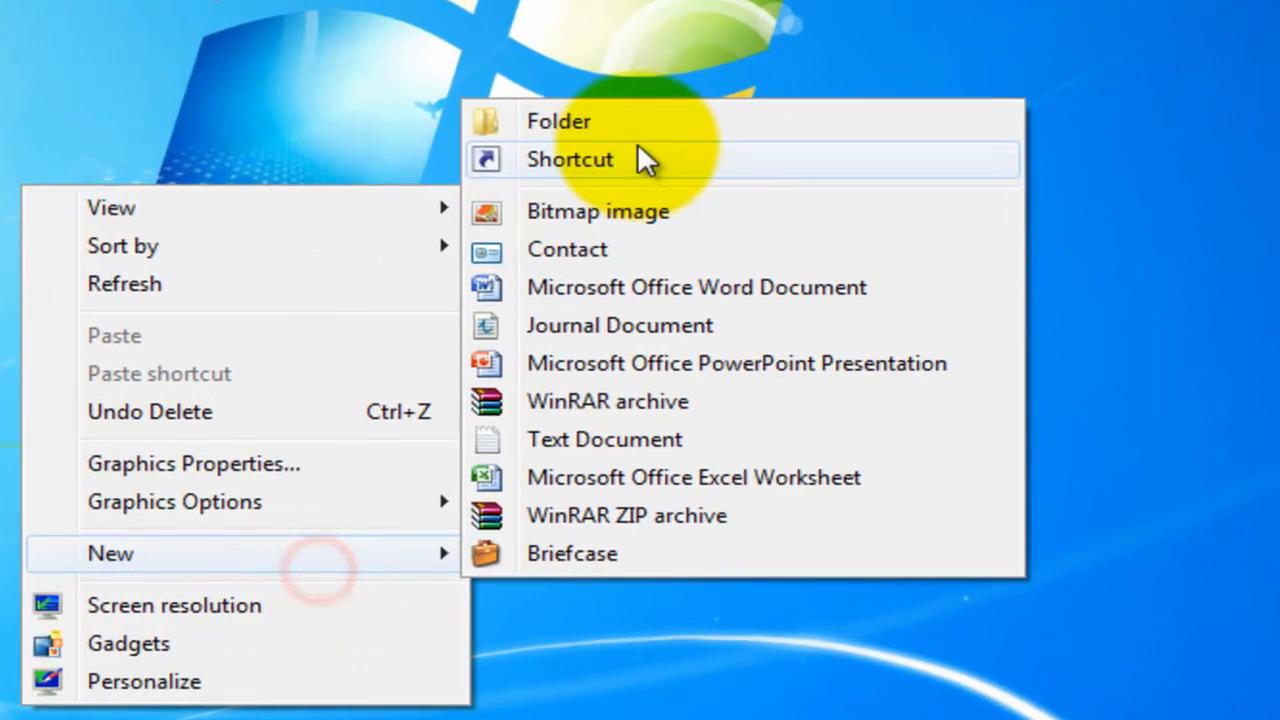
pyautogui.click(558, 120)
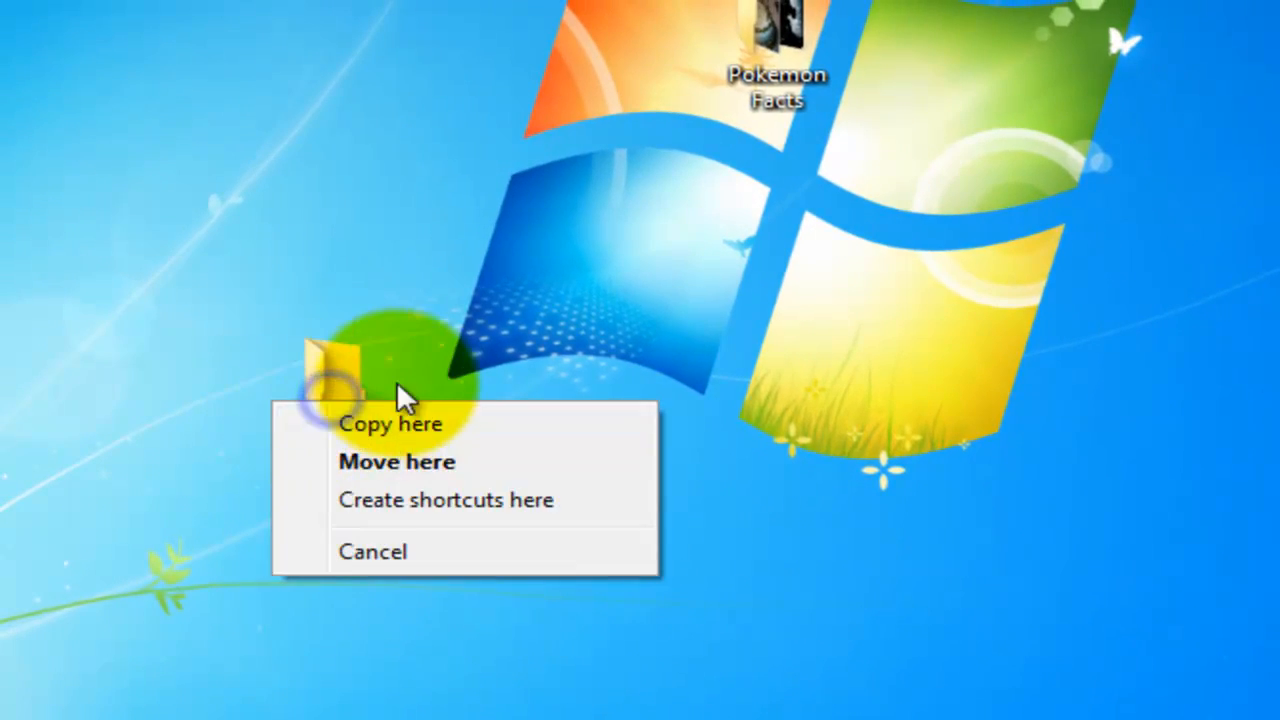
pyautogui.click(396, 460)
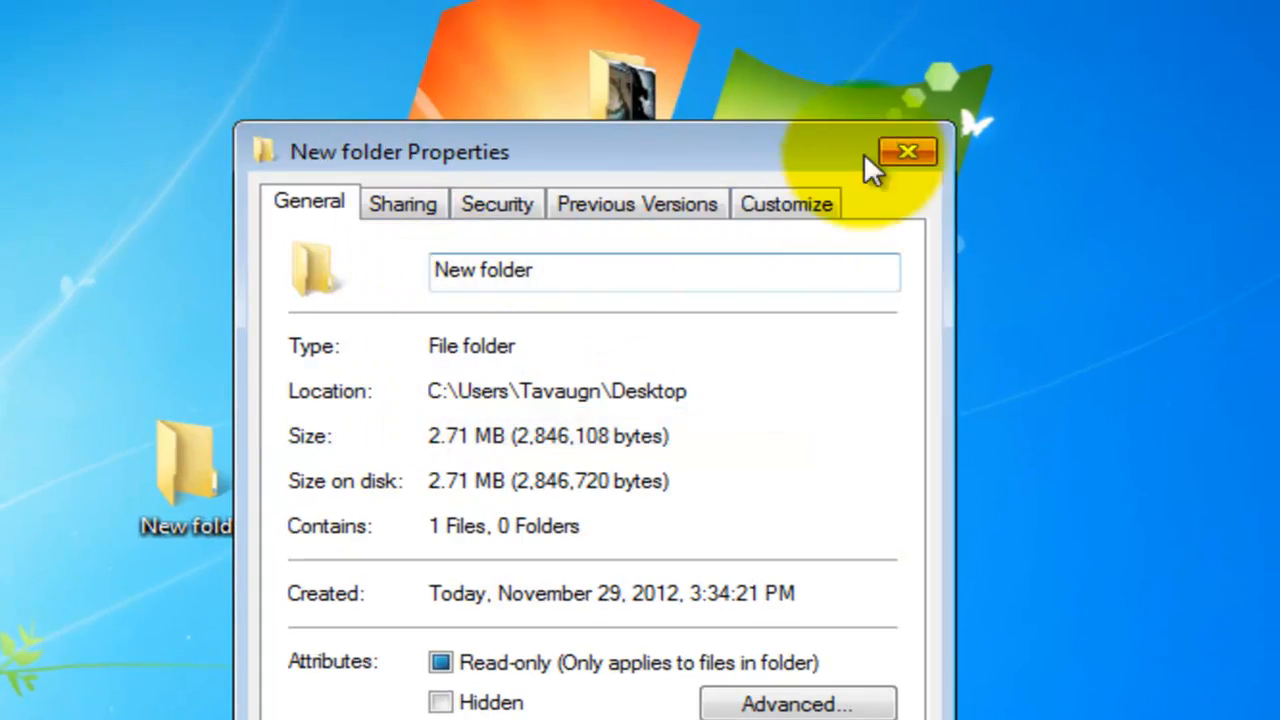
pyautogui.click(908, 152)
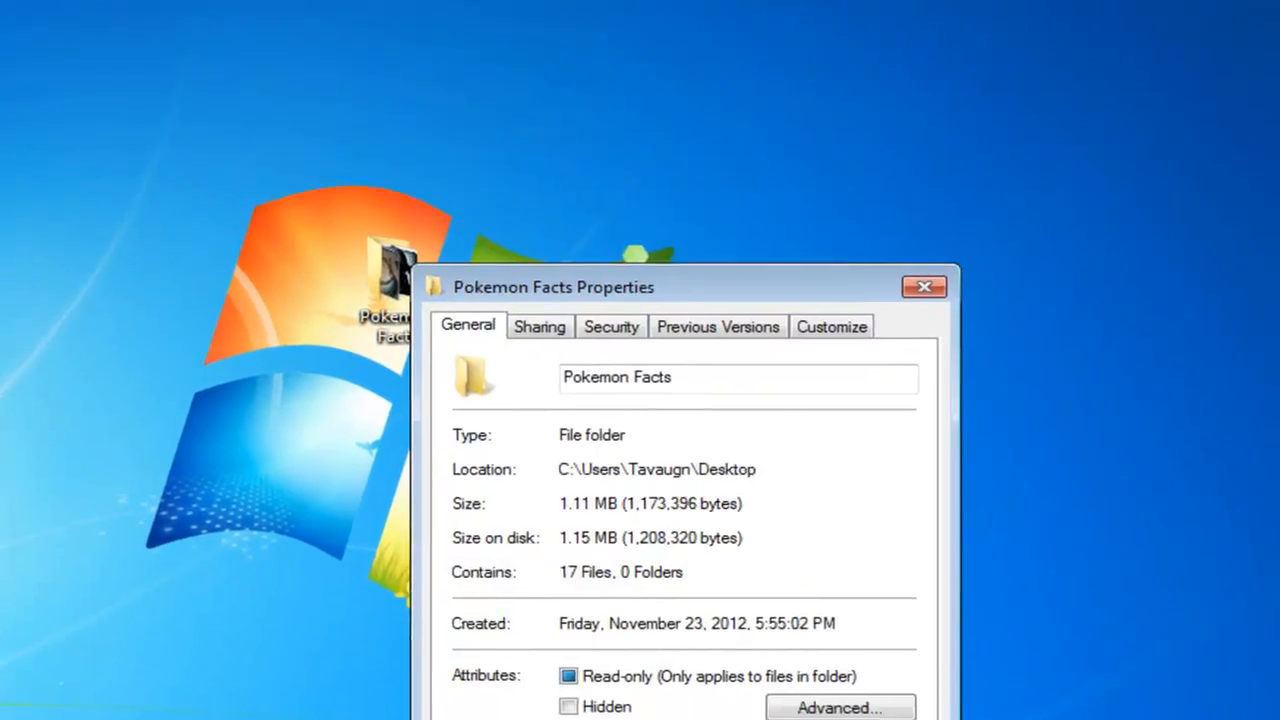
# In Pokemon Facts' Sharing settings, add Everyone to the file-sharing list.
pyautogui.click(540, 328)
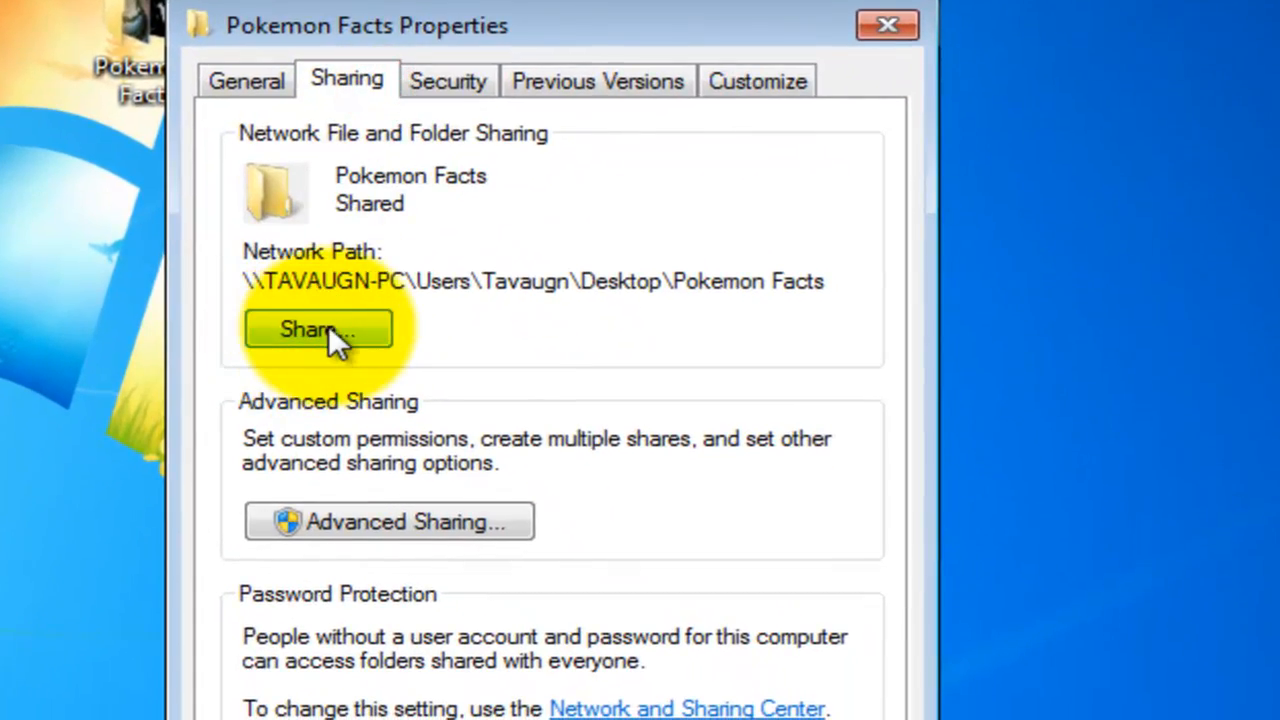
pyautogui.moveTo(320, 344)
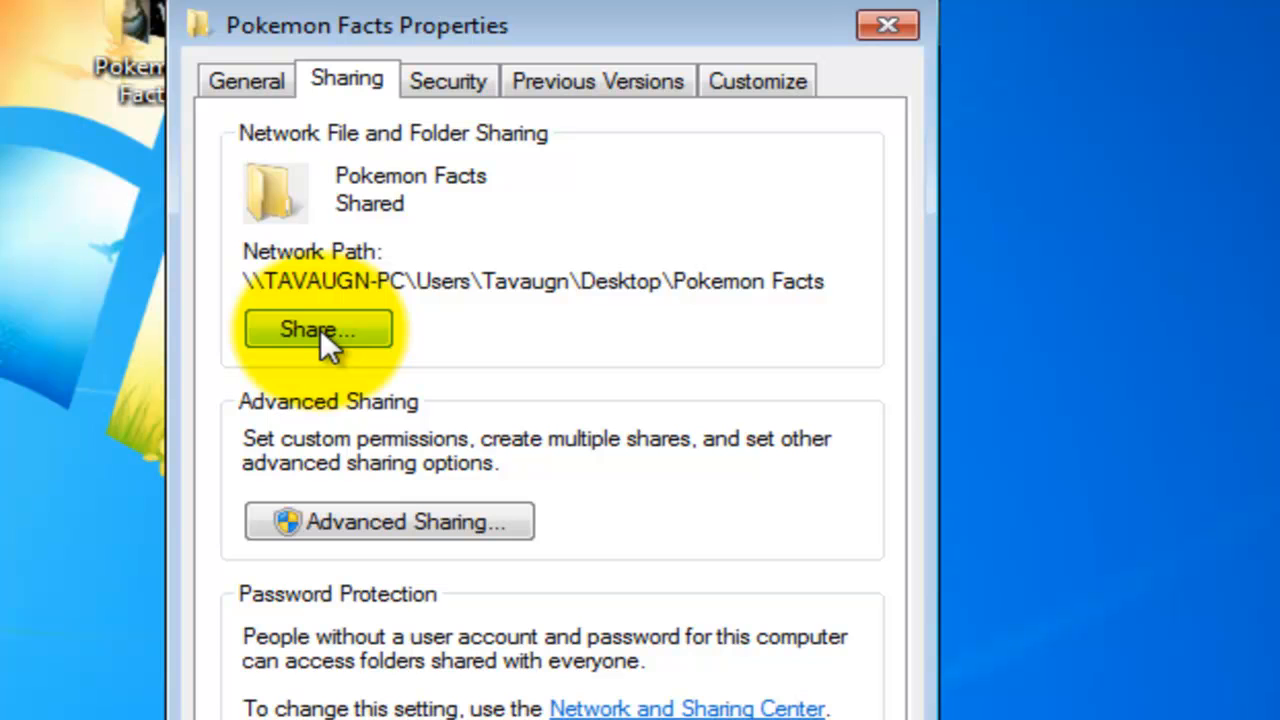
pyautogui.click(316, 328)
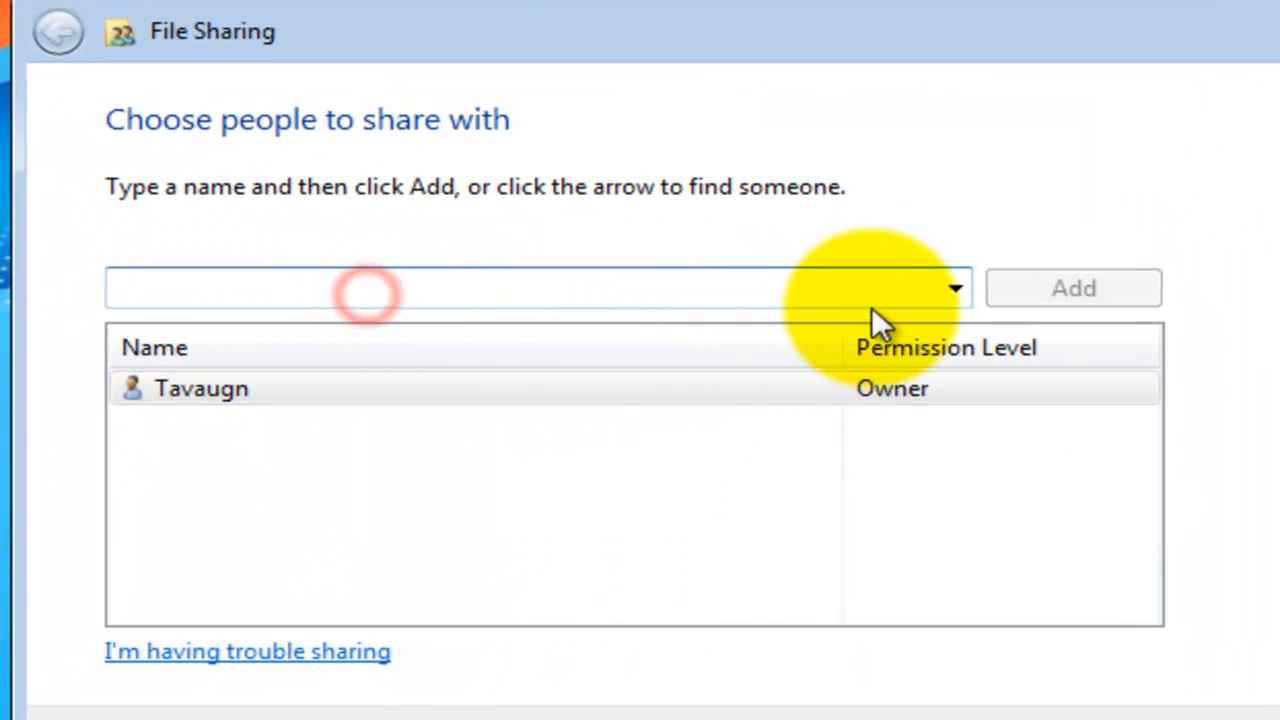
pyautogui.moveTo(956, 296)
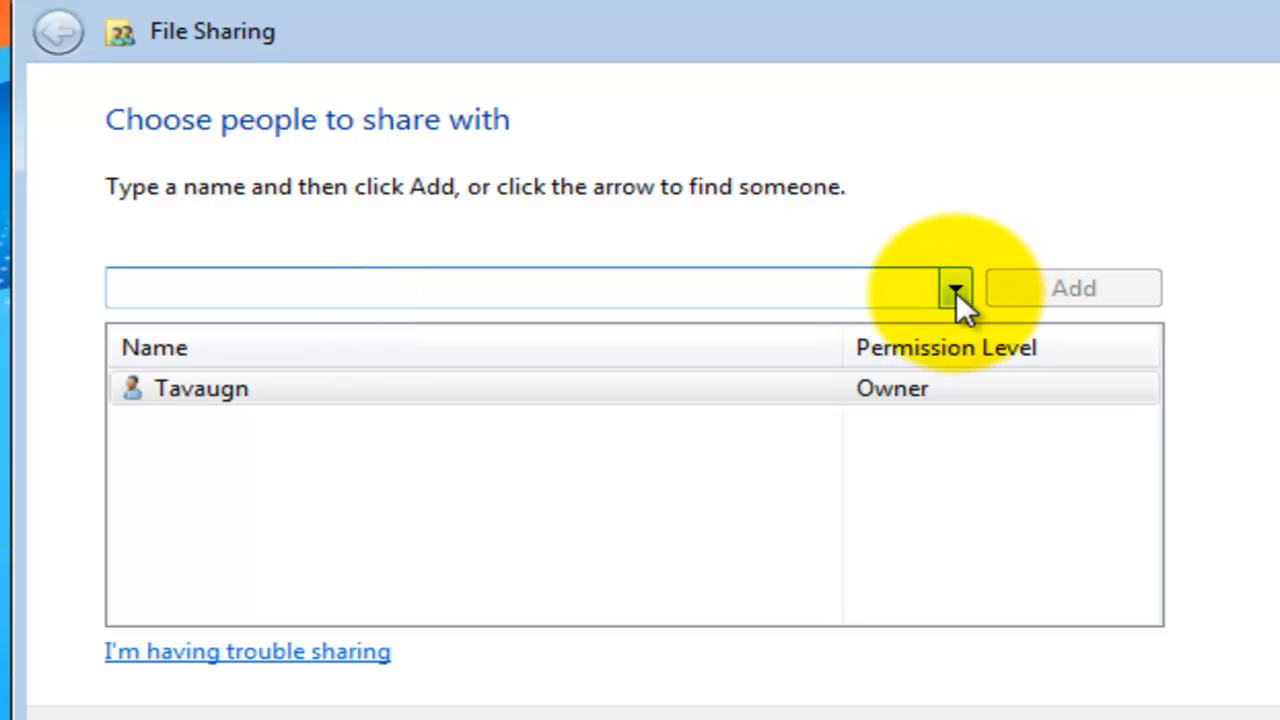
pyautogui.click(954, 288)
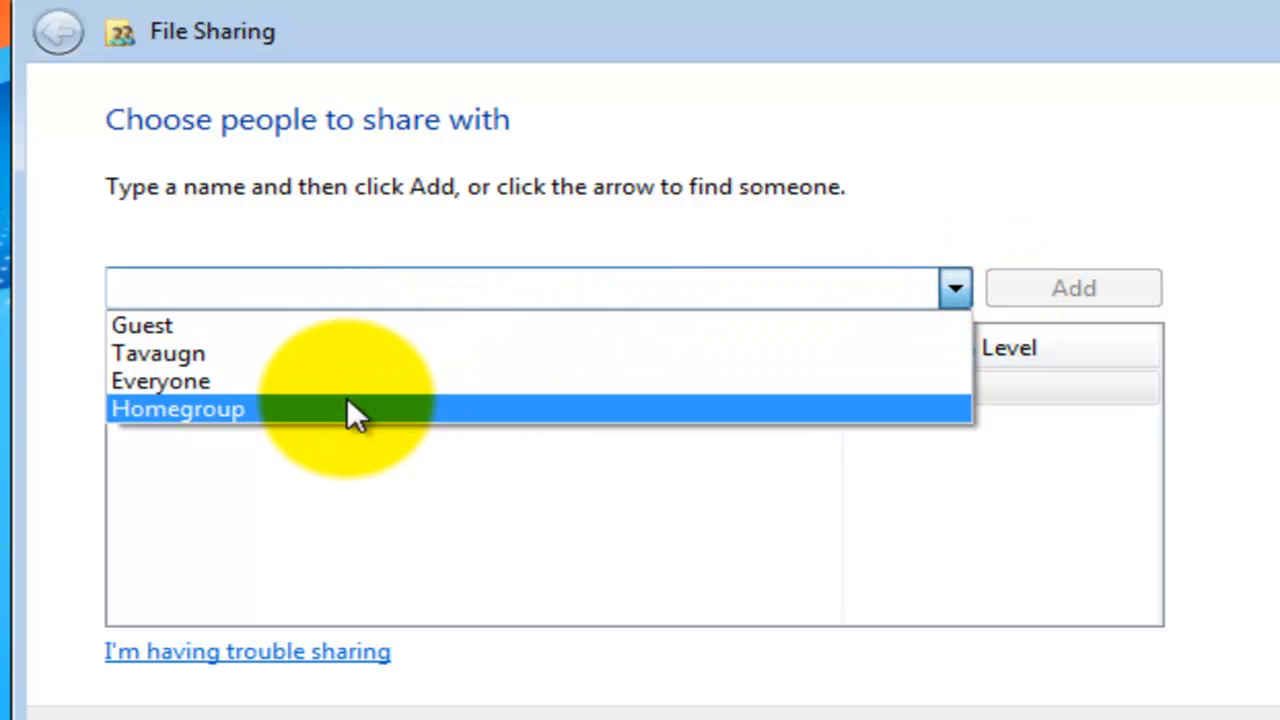
pyautogui.click(160, 380)
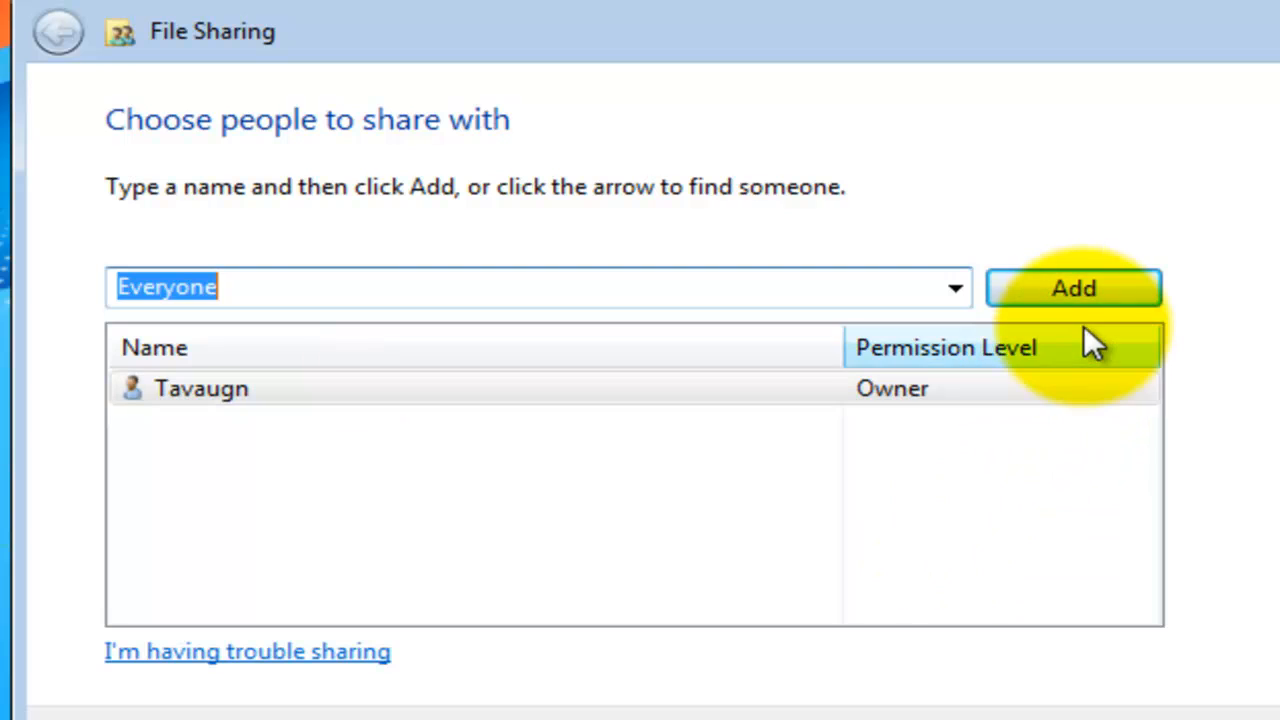
pyautogui.click(1072, 288)
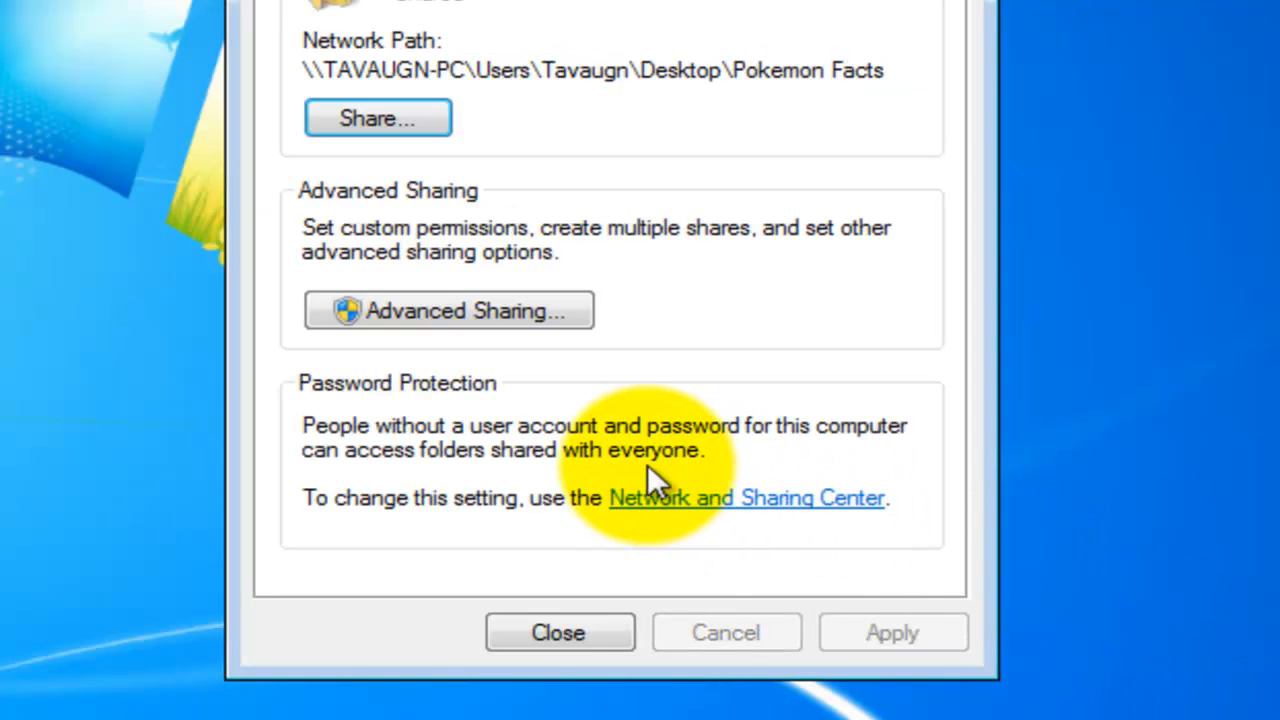
pyautogui.moveTo(430, 410)
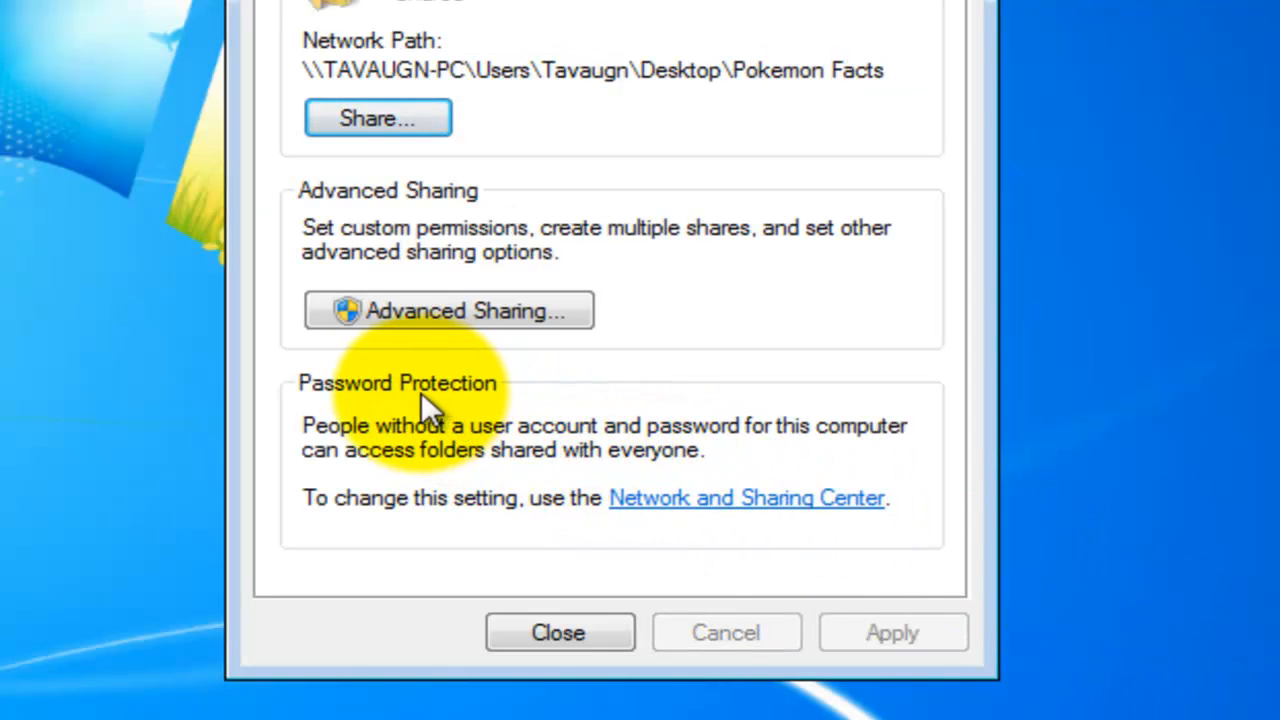
pyautogui.moveTo(390, 350)
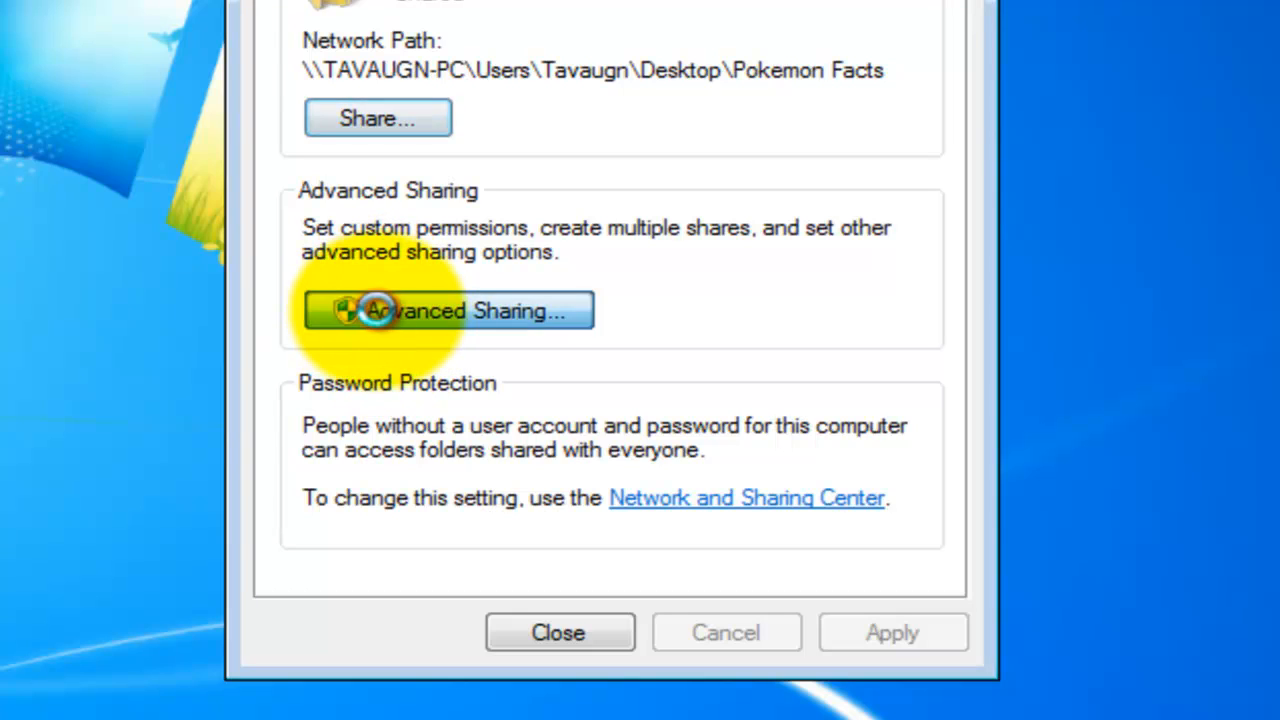
# In Advanced Sharing, share Pokemon Facts with Everyone at Full Control and confirm.
pyautogui.click(448, 310)
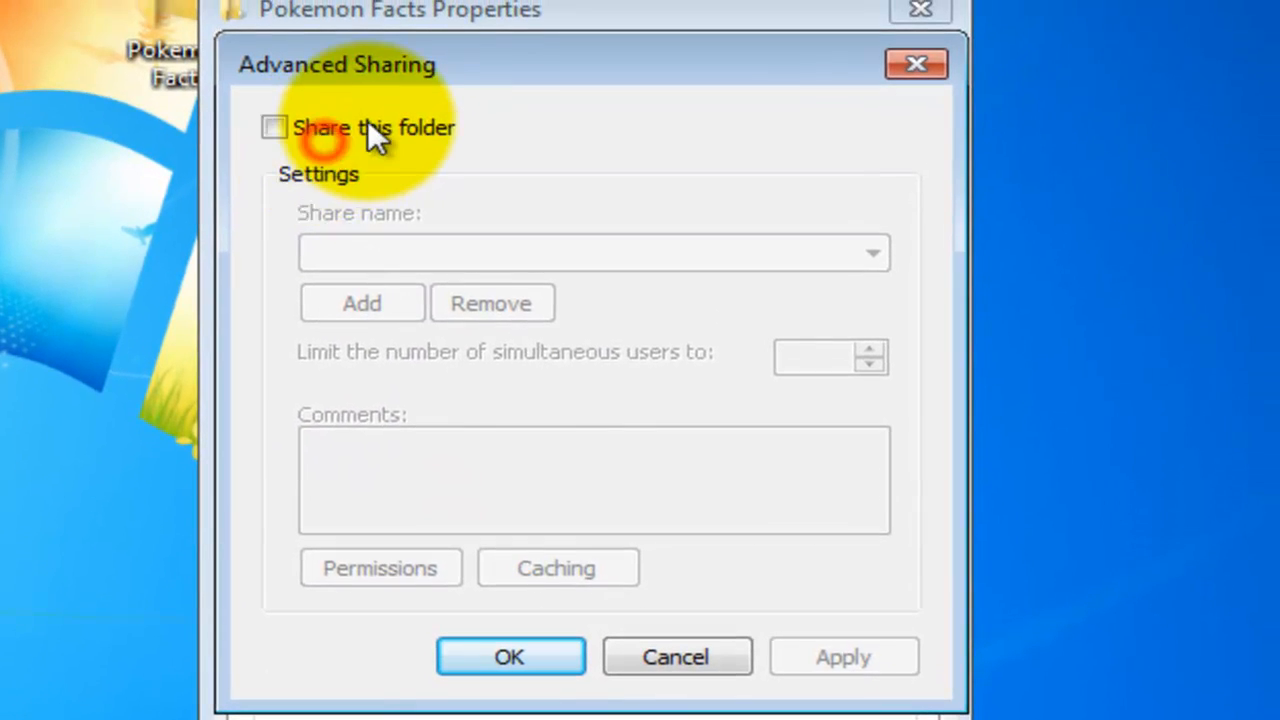
pyautogui.click(274, 128)
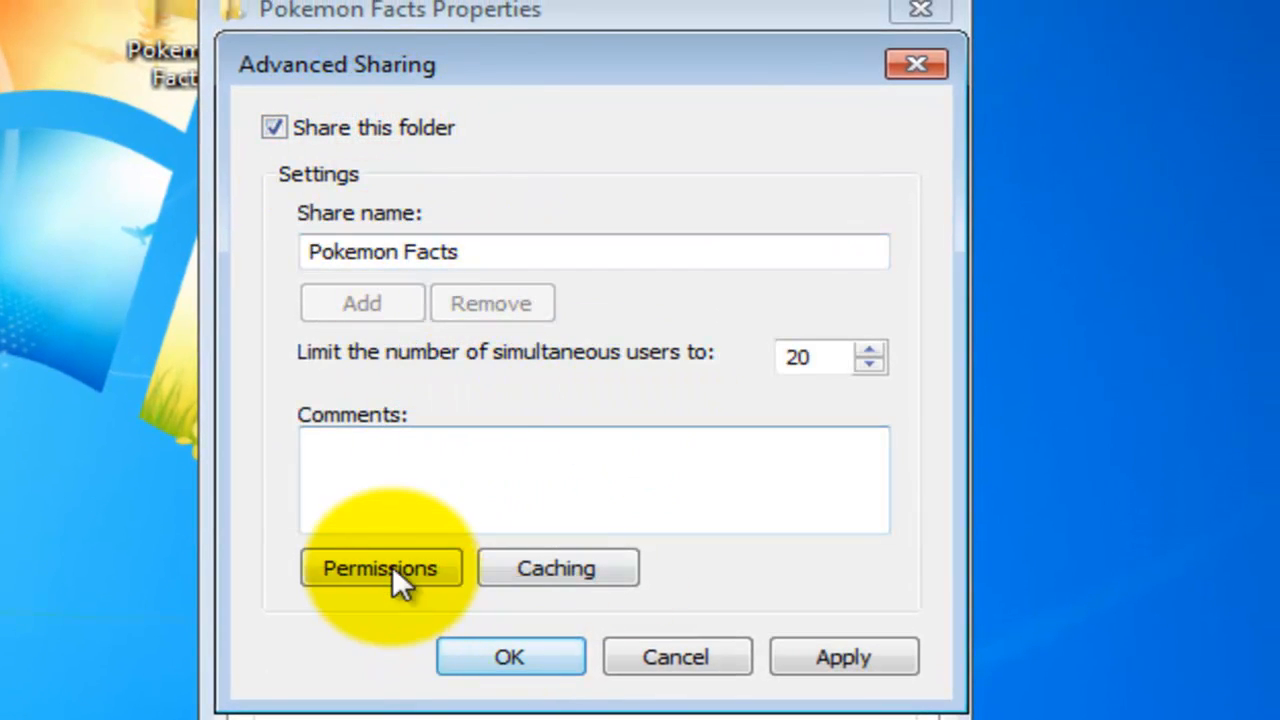
pyautogui.click(380, 568)
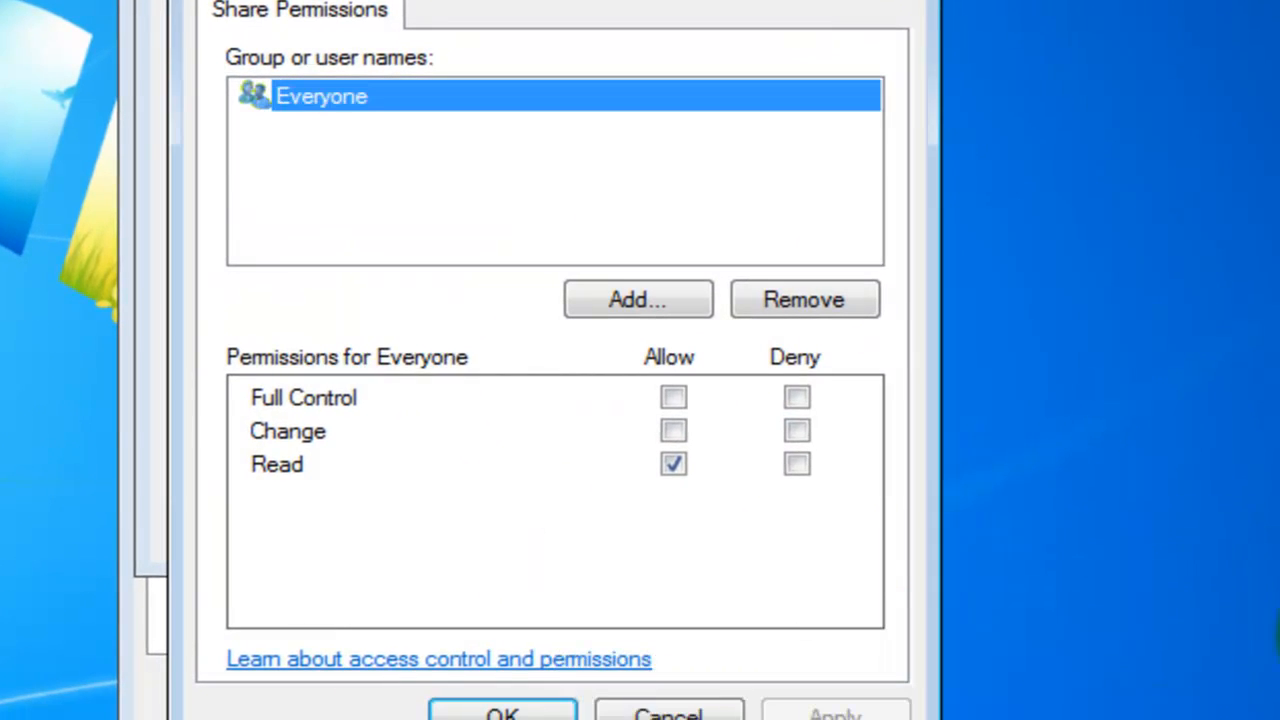
pyautogui.moveTo(564, 176)
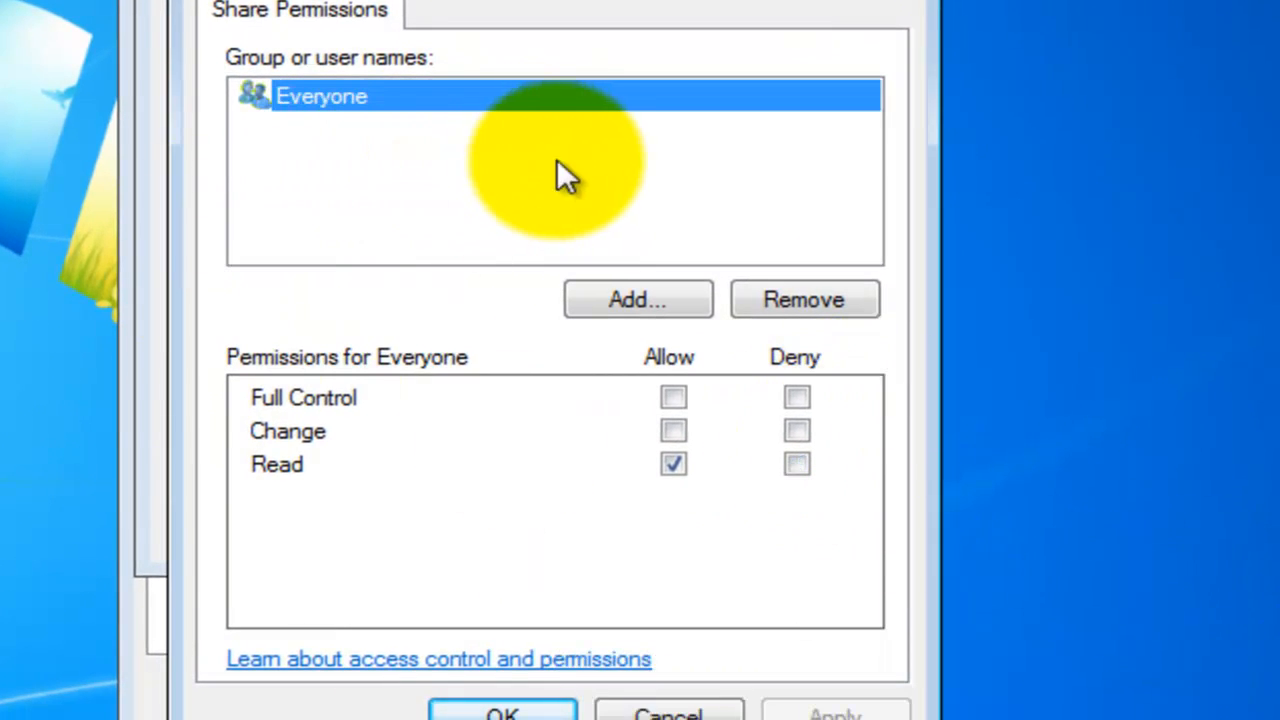
pyautogui.moveTo(580, 660)
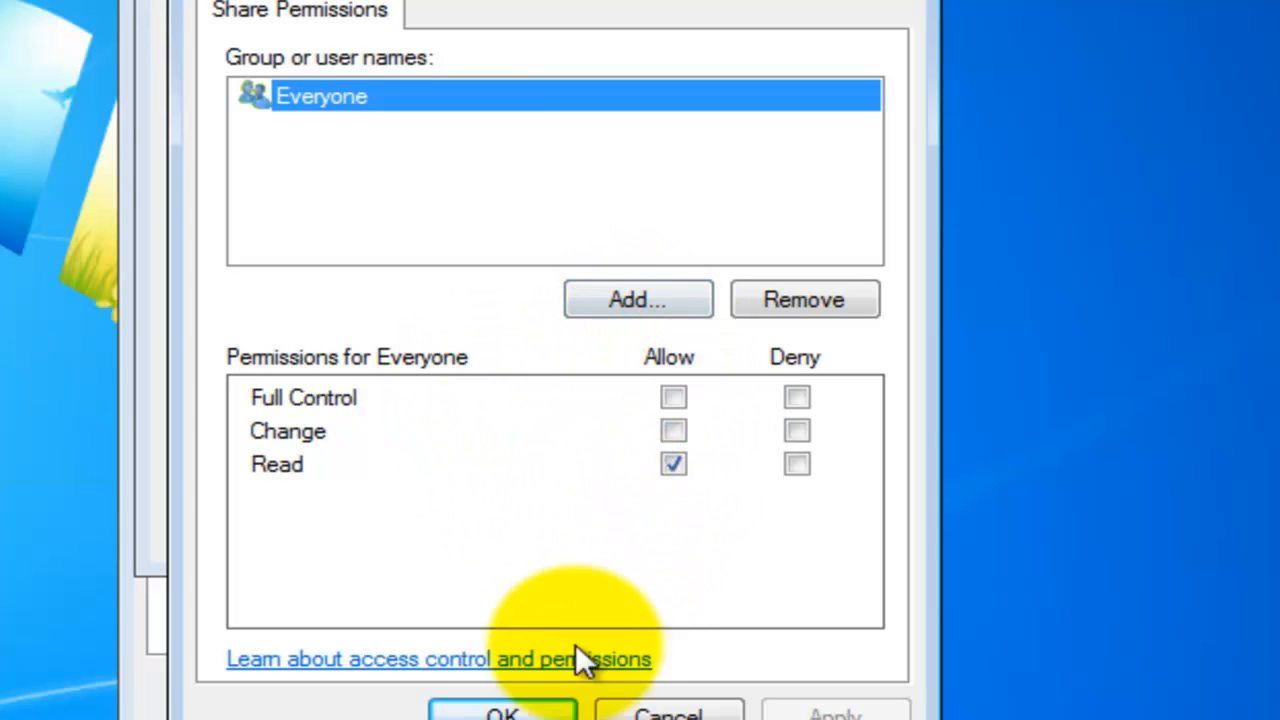
pyautogui.moveTo(750, 360)
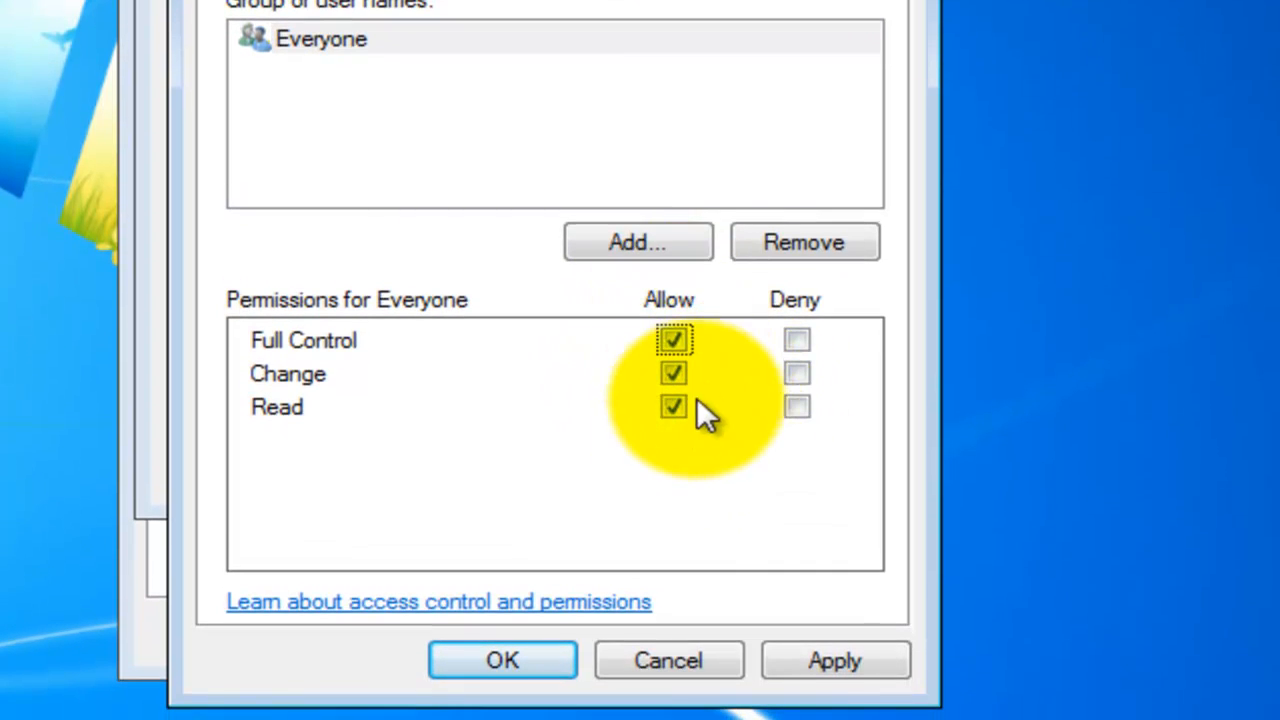
pyautogui.moveTo(744, 556)
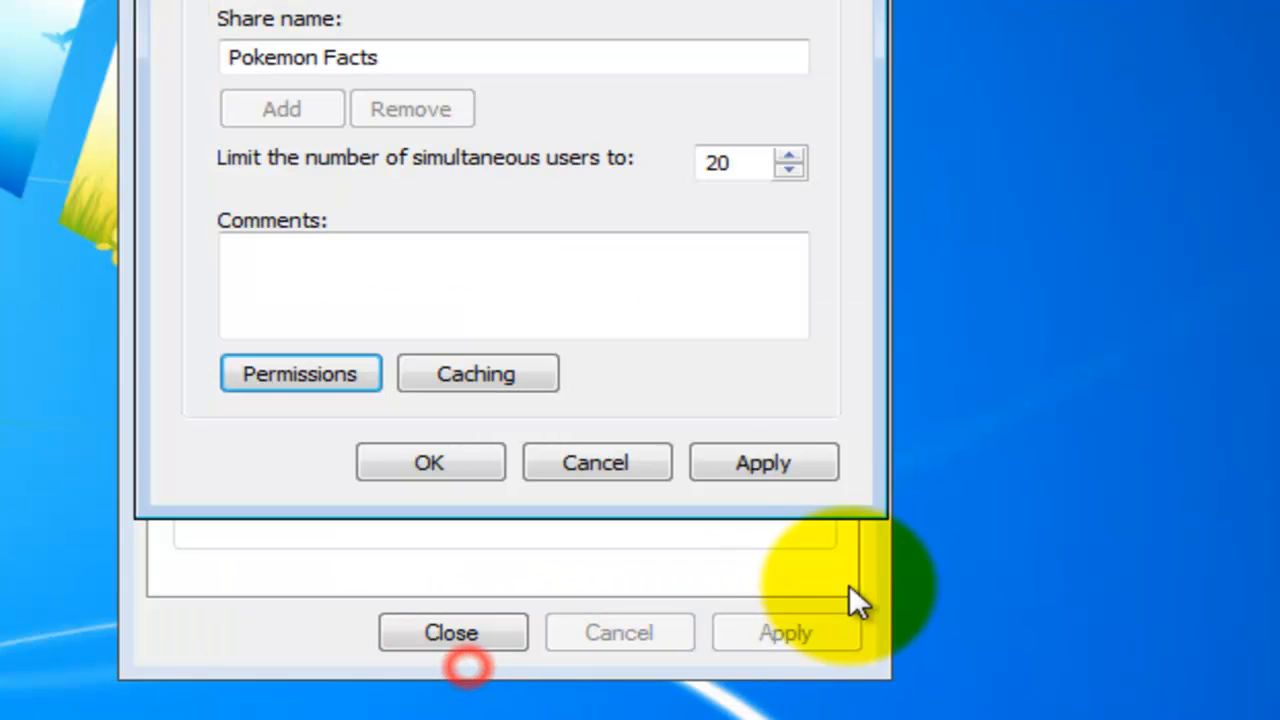
pyautogui.click(428, 462)
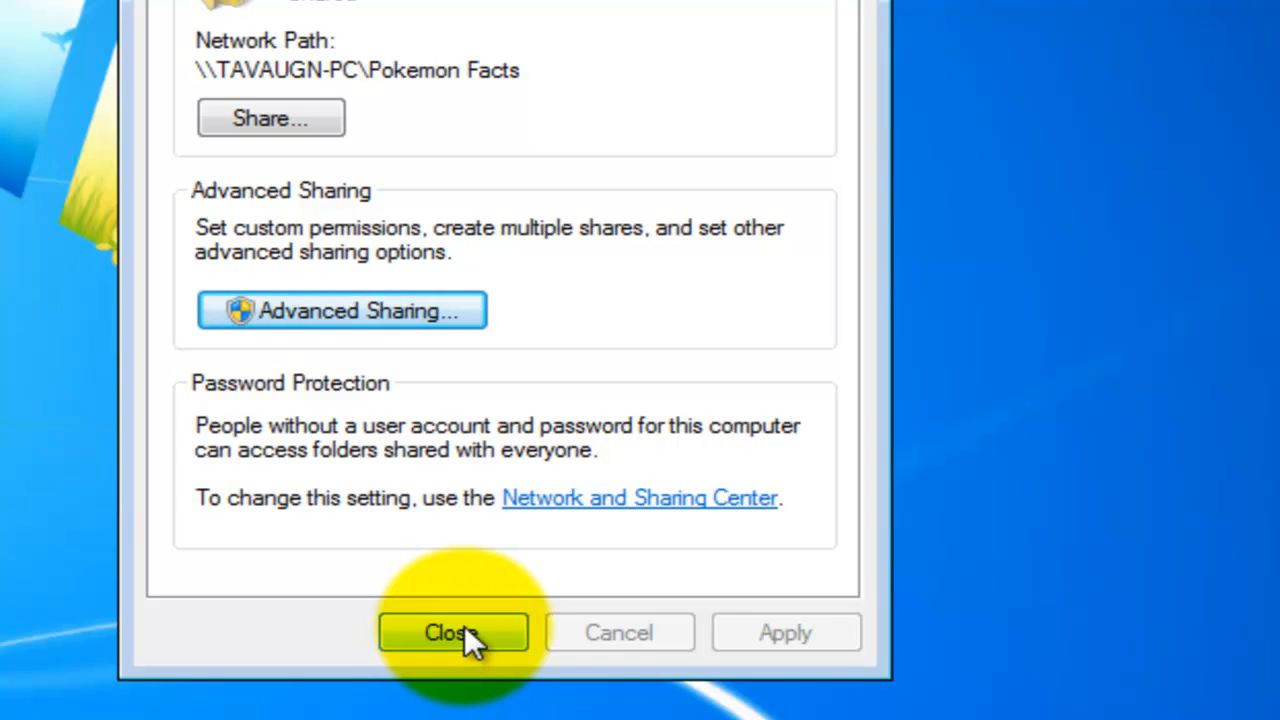
# Browse TAVAUGN-PC's network shares and select the shared Pokemon Facts folder.
pyautogui.click(452, 632)
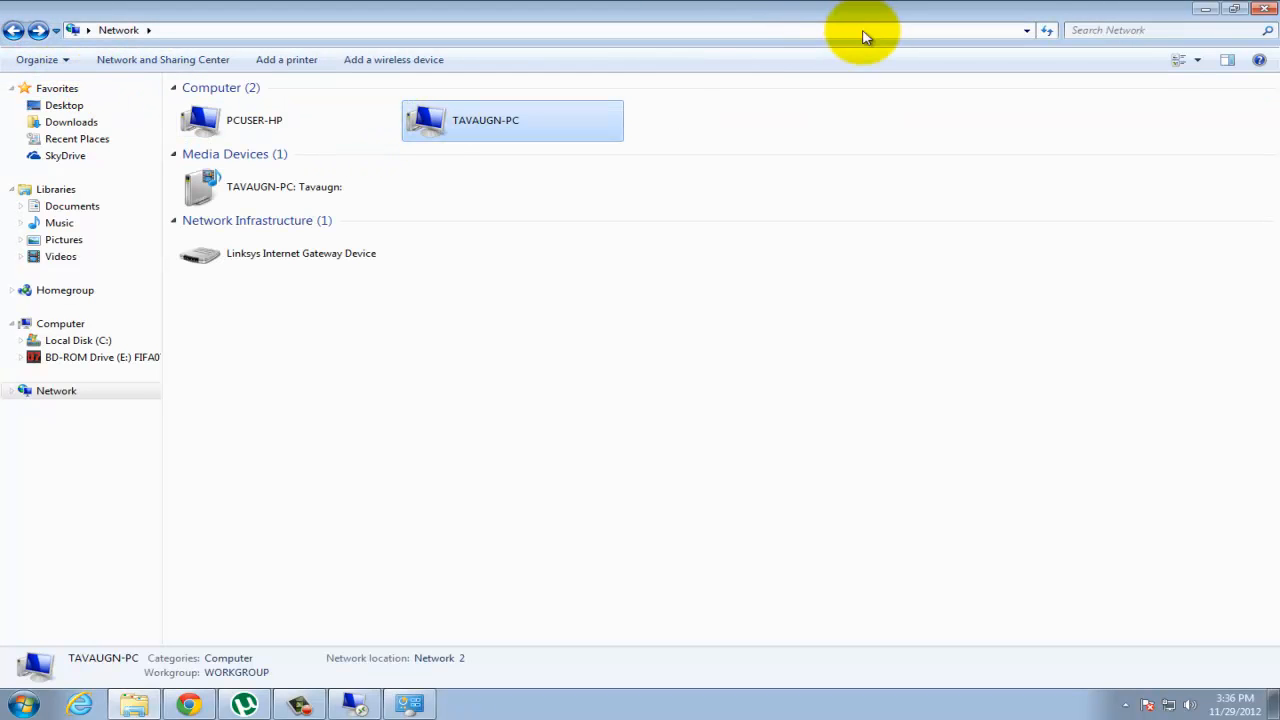
pyautogui.click(284, 188)
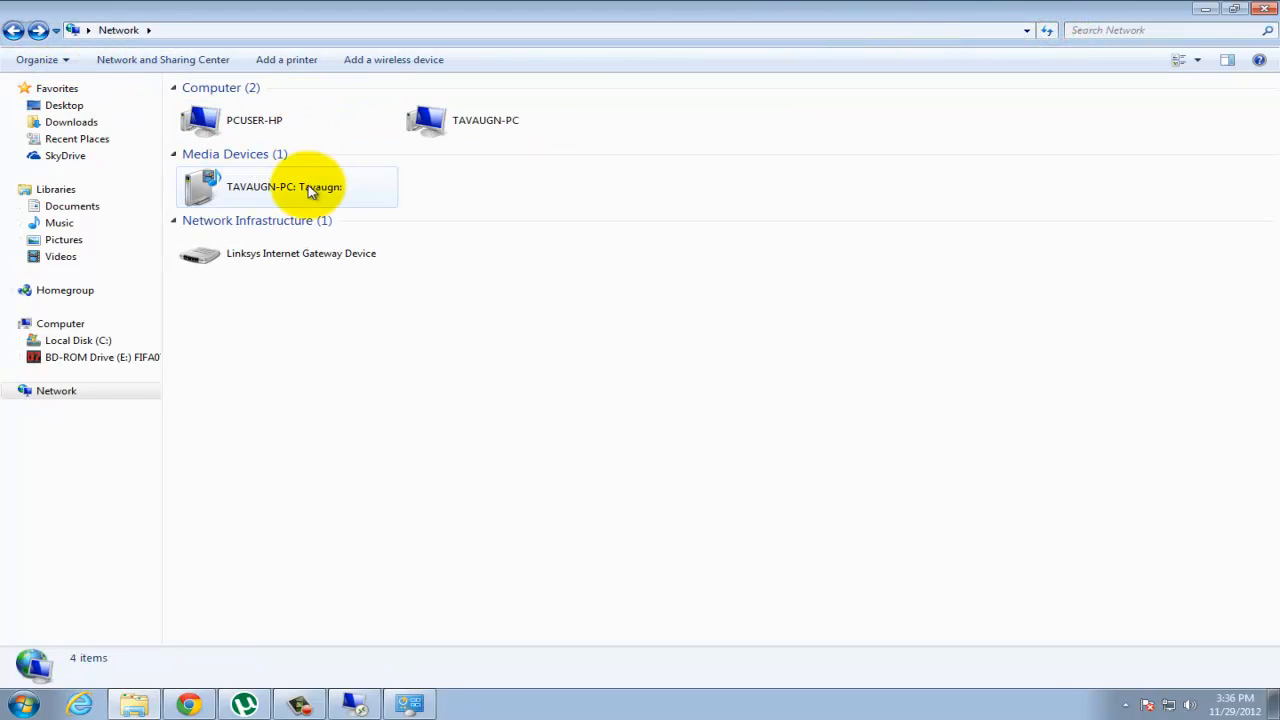
pyautogui.doubleClick(424, 120)
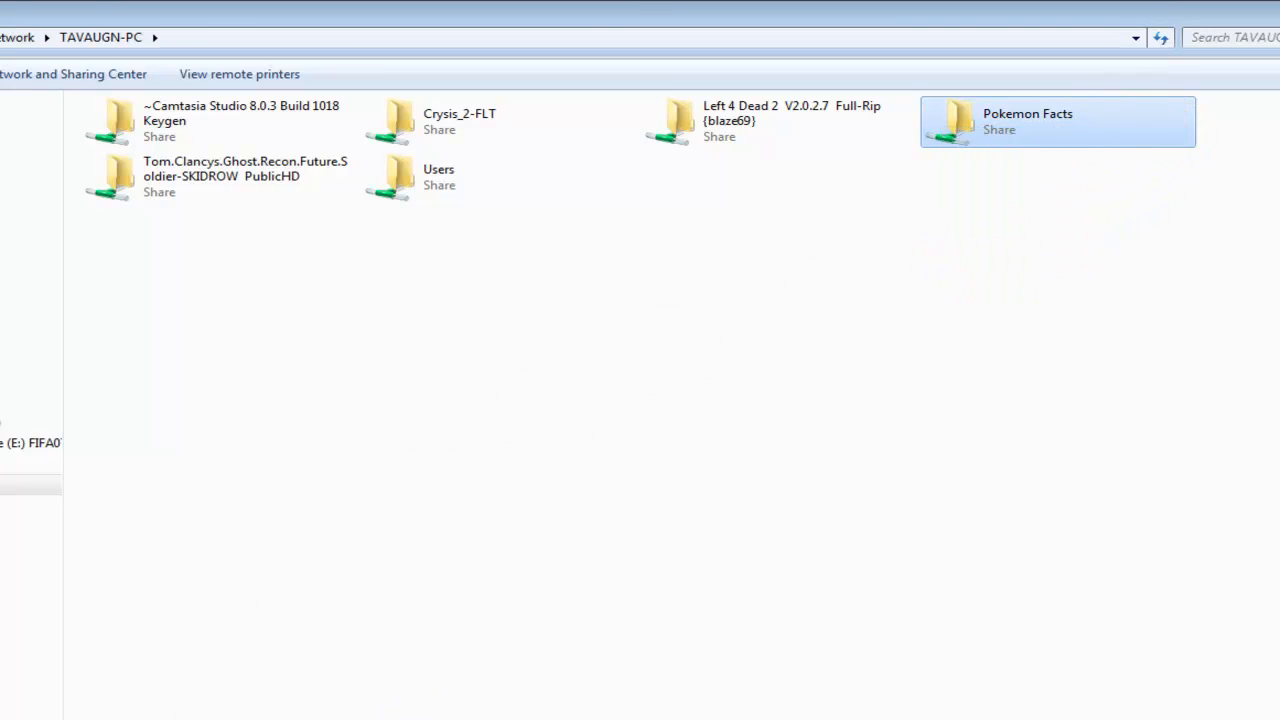
pyautogui.click(600, 400)
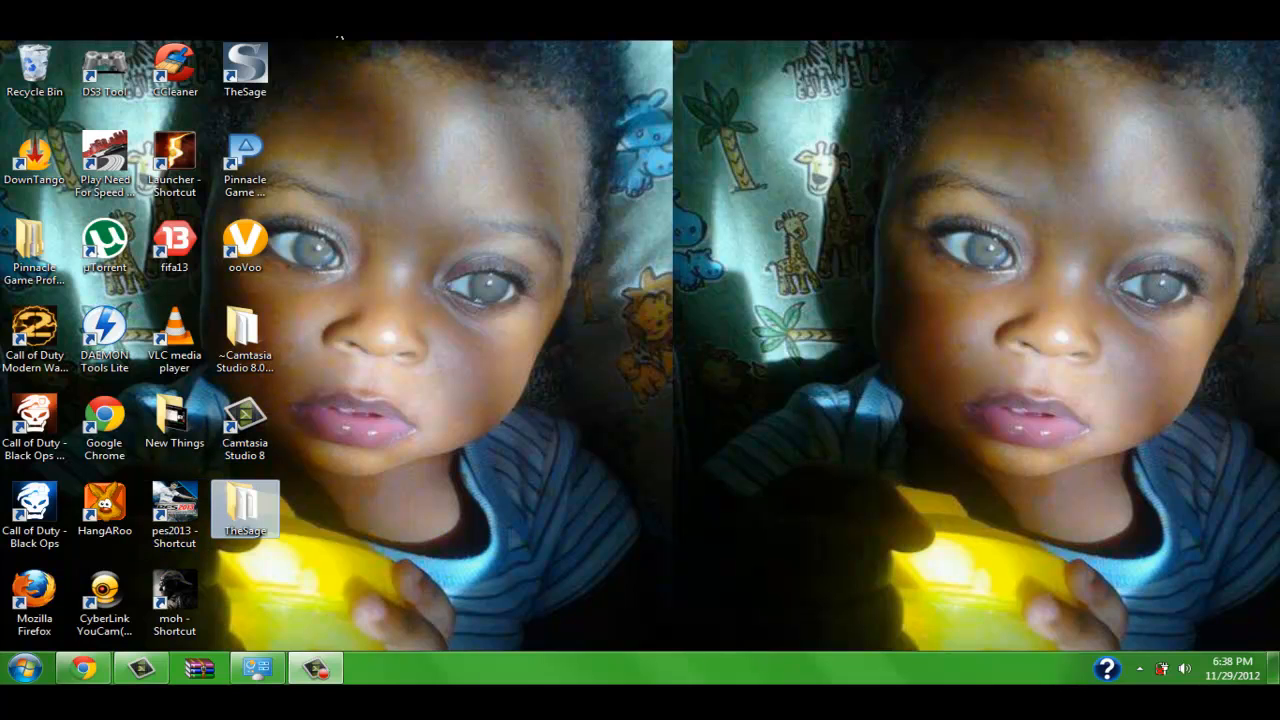
# On the second laptop, browse Network to TAVAUGN-PC's shares and select Pokemon Facts.
pyautogui.click(36, 428)
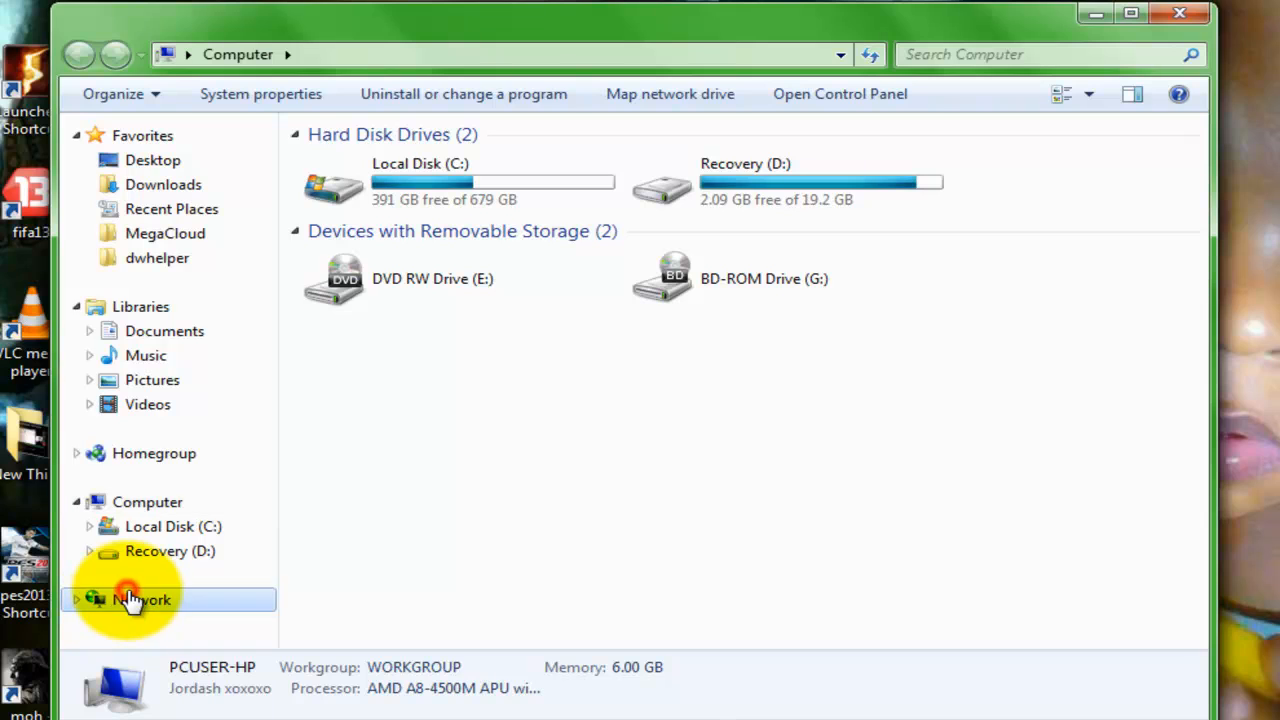
pyautogui.click(140, 600)
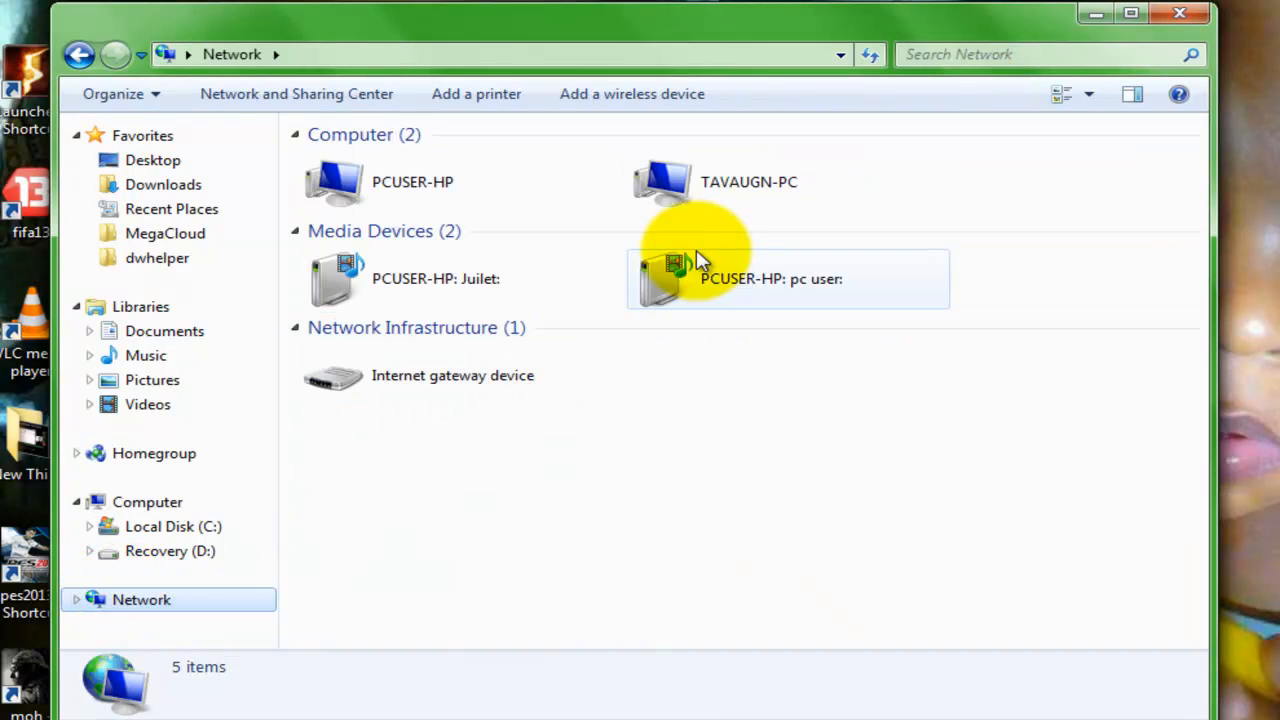
pyautogui.doubleClick(662, 180)
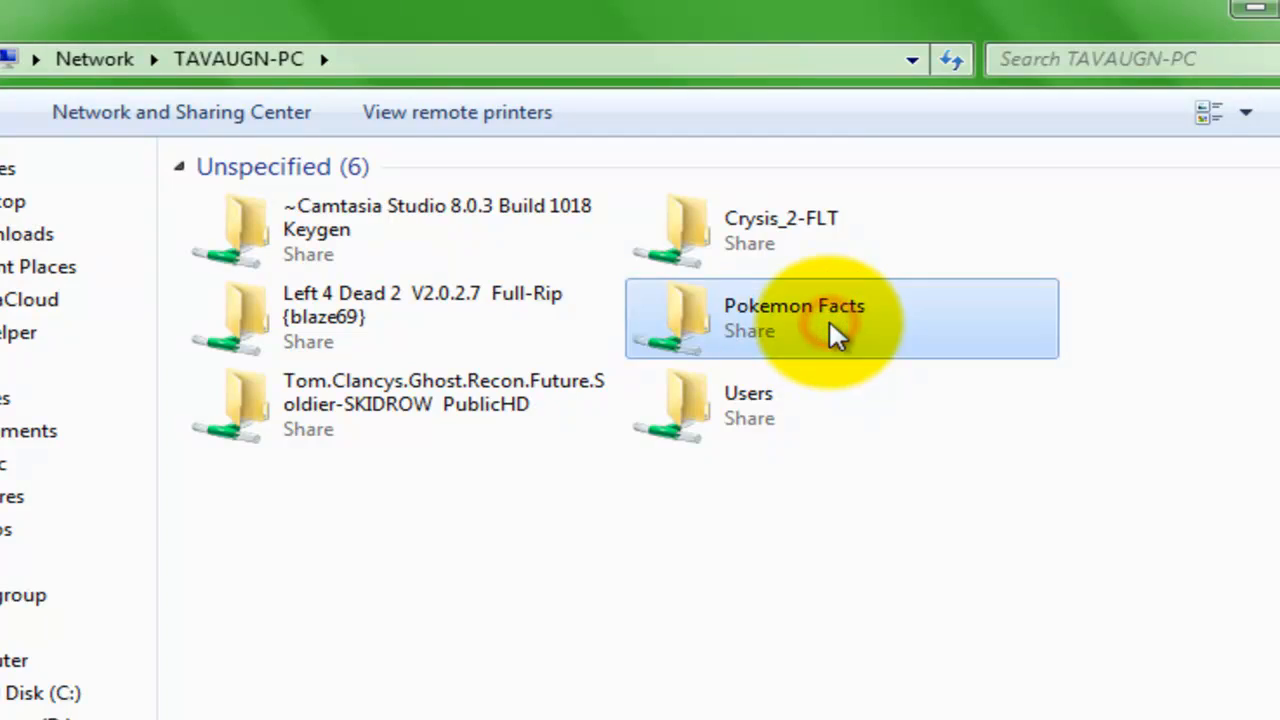
pyautogui.click(1252, 8)
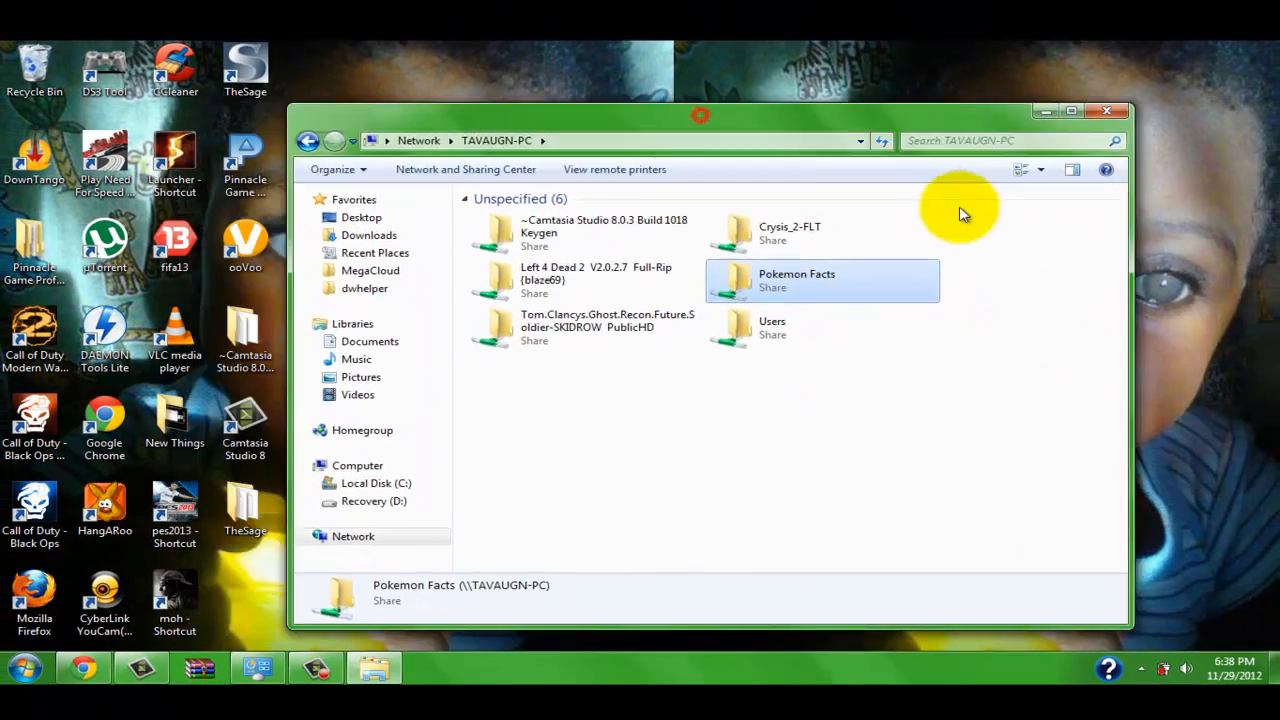
# Move the share window aside and drag Pokemon Facts onto the second laptop's desktop.
pyautogui.moveTo(700, 114); pyautogui.dragTo(870, 200)
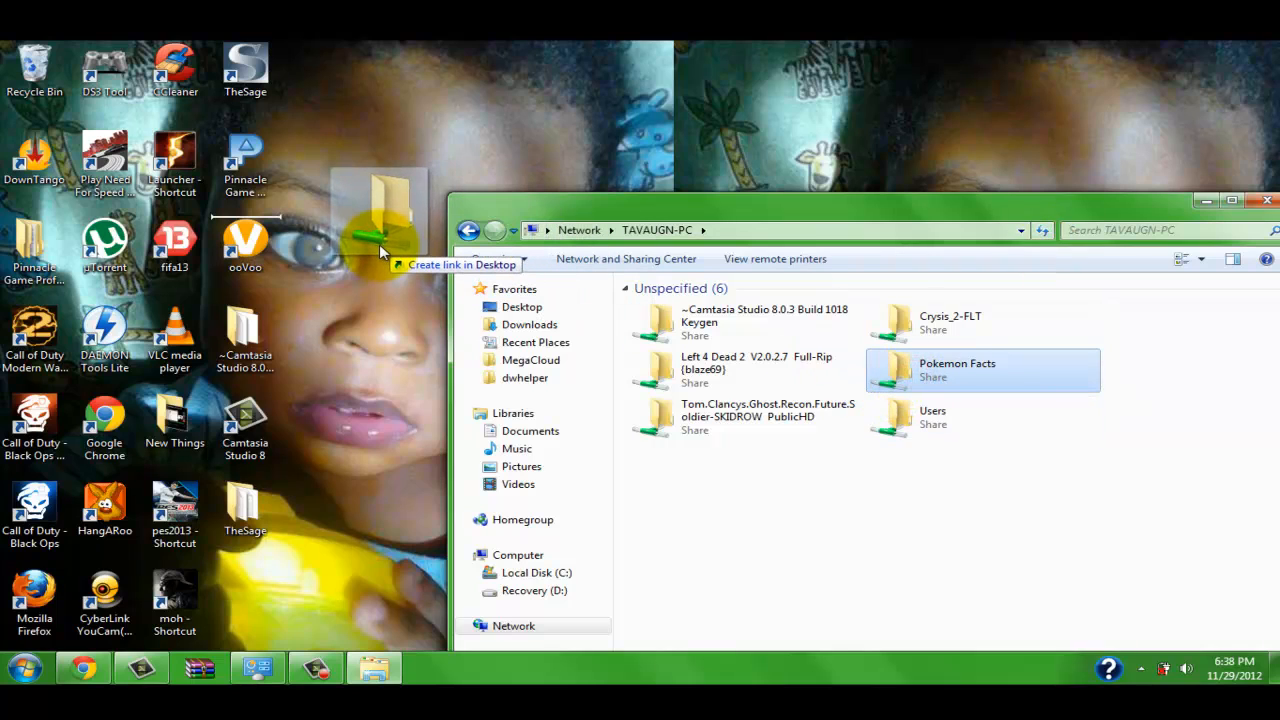
pyautogui.moveTo(980, 370); pyautogui.dragTo(244, 600)
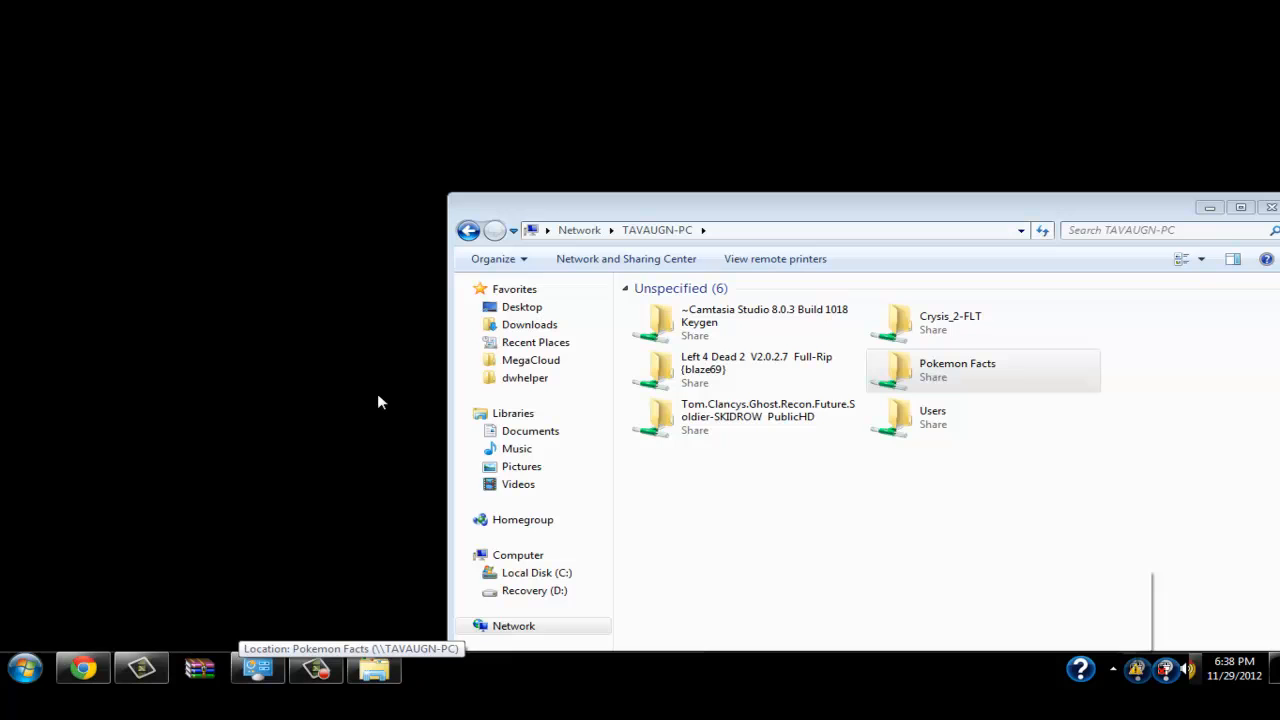
pyautogui.moveTo(400, 392)
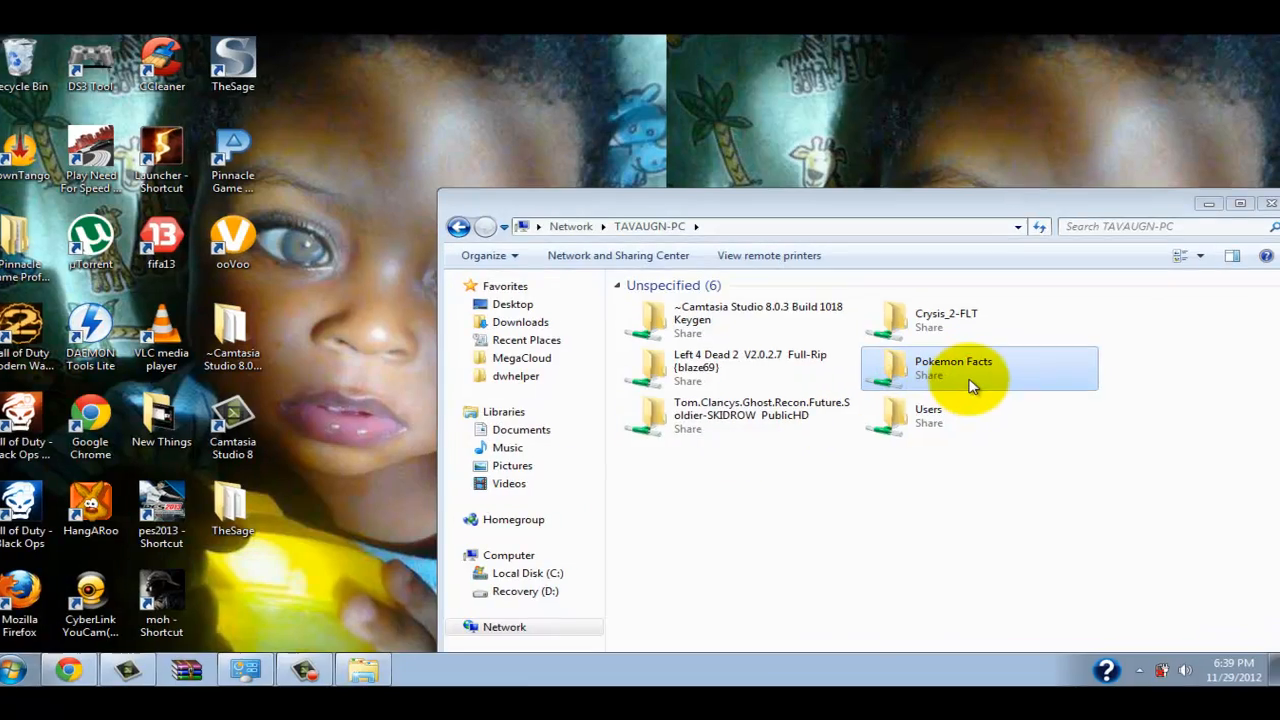
# Copy the shared Pokemon Facts folder so it can be pasted onto the desktop.
pyautogui.rightClick(976, 368)
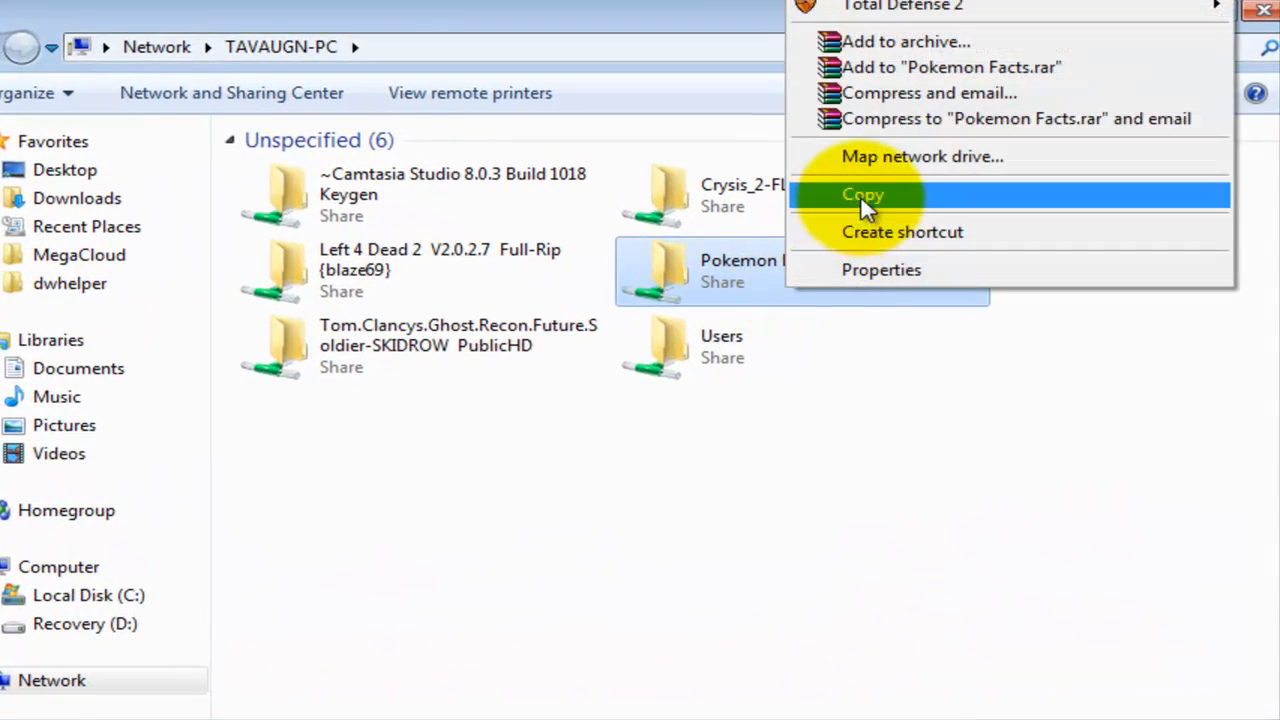
pyautogui.click(862, 194)
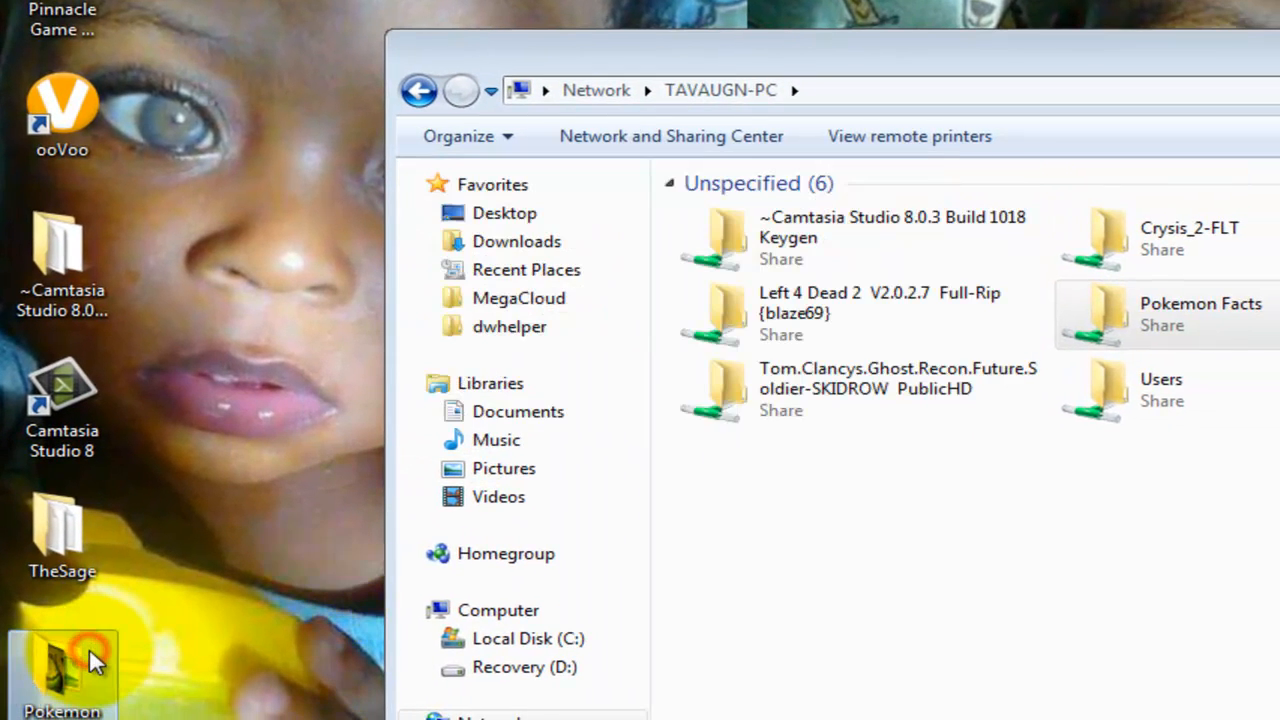
# View the first picture (36.0 KB, 554 × 554) inside the desktop copy of Pokemon Facts.
pyautogui.doubleClick(62, 670)
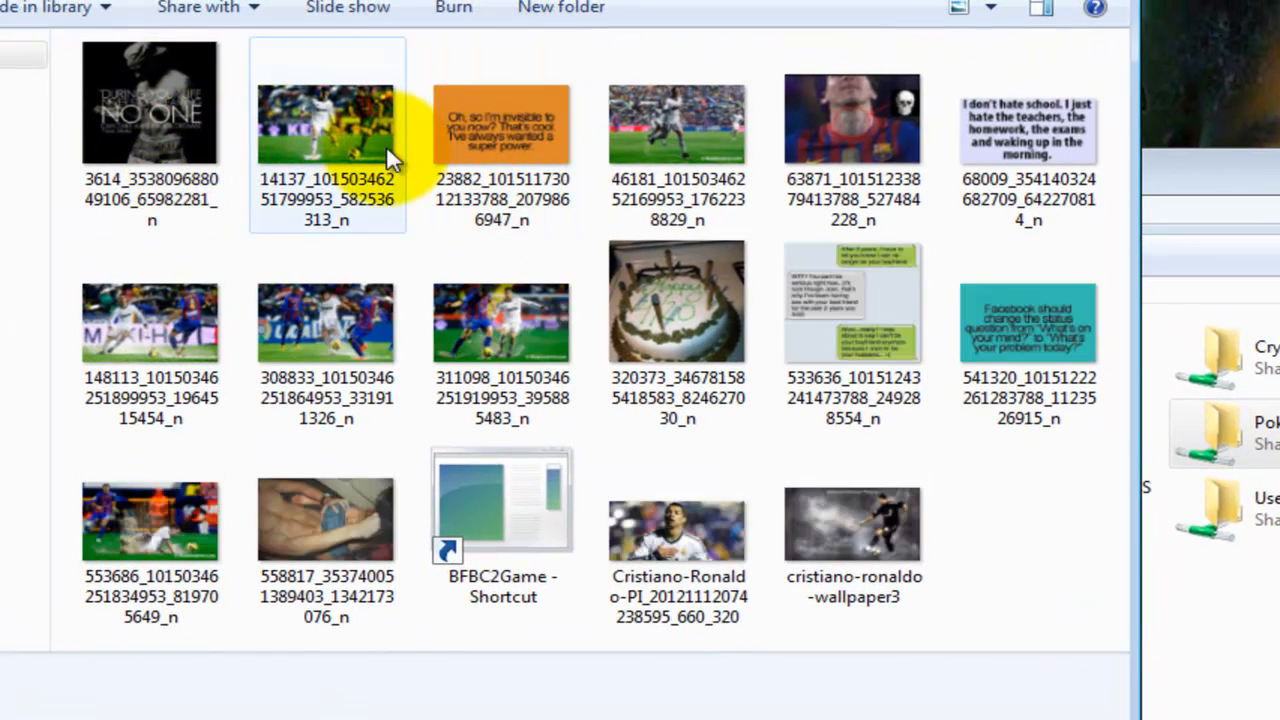
pyautogui.click(150, 100)
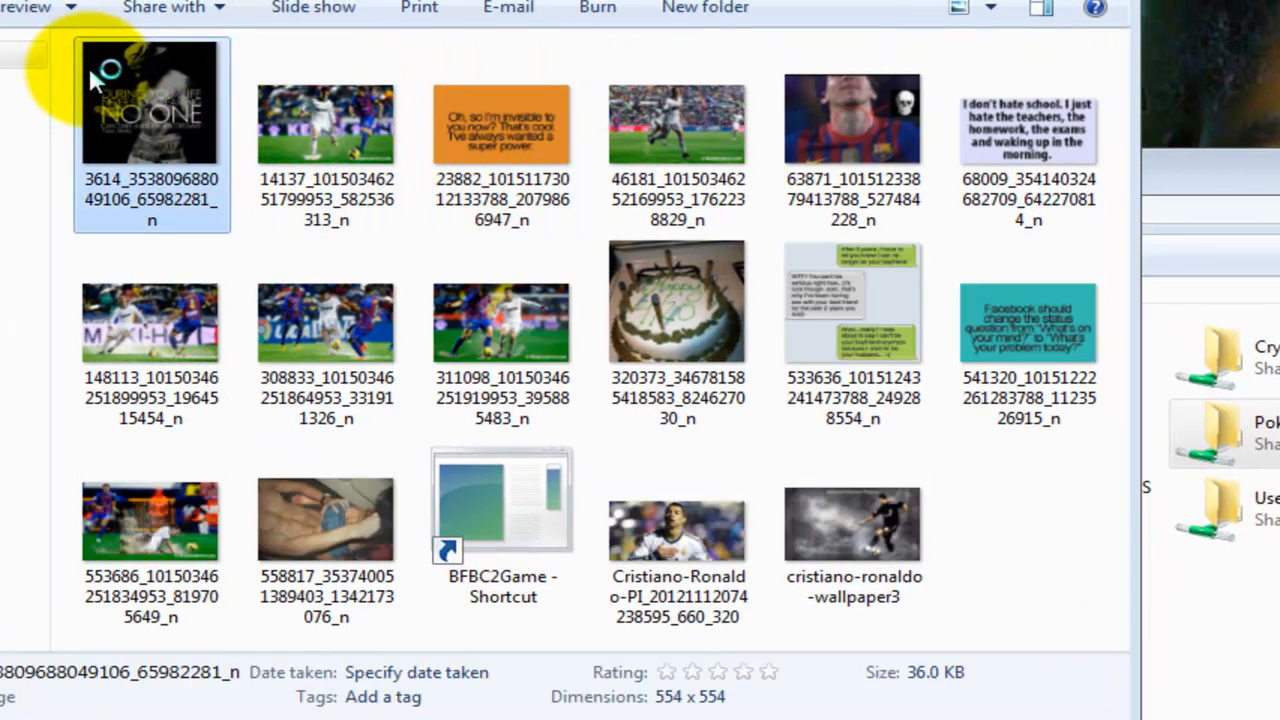
pyautogui.doubleClick(152, 104)
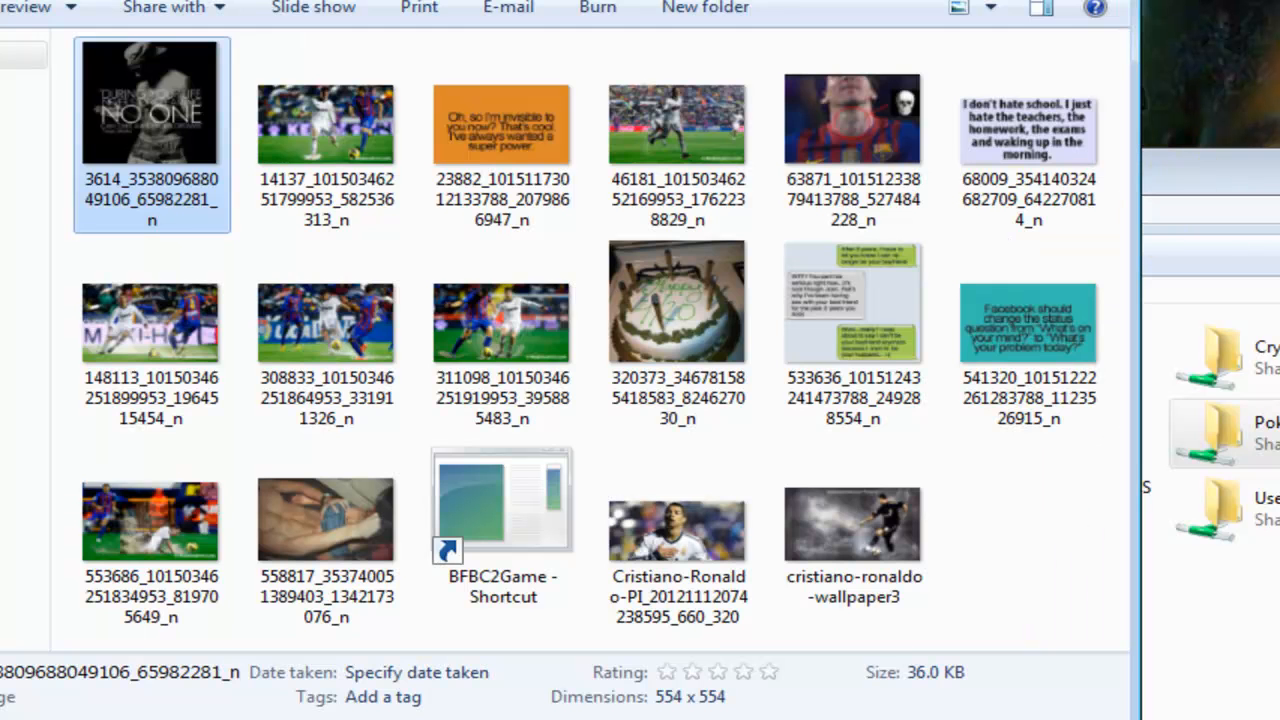
pyautogui.moveTo(910, 16)
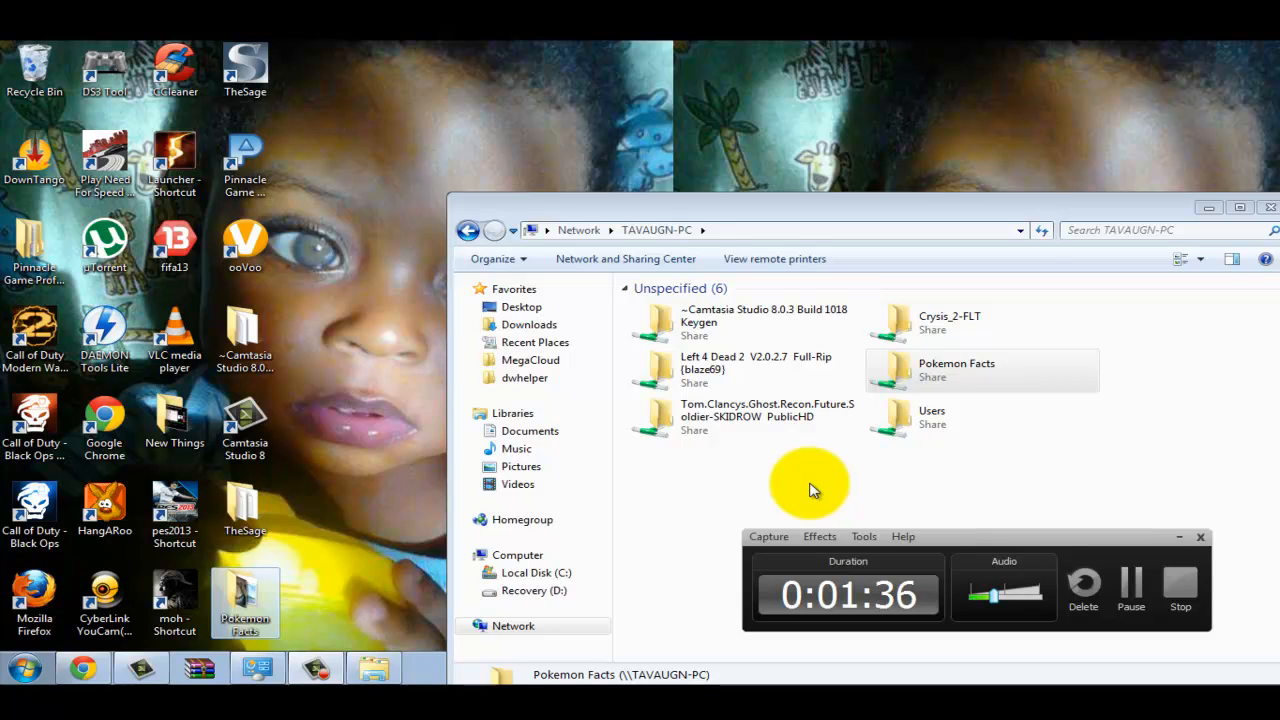
pyautogui.moveTo(1238, 630)
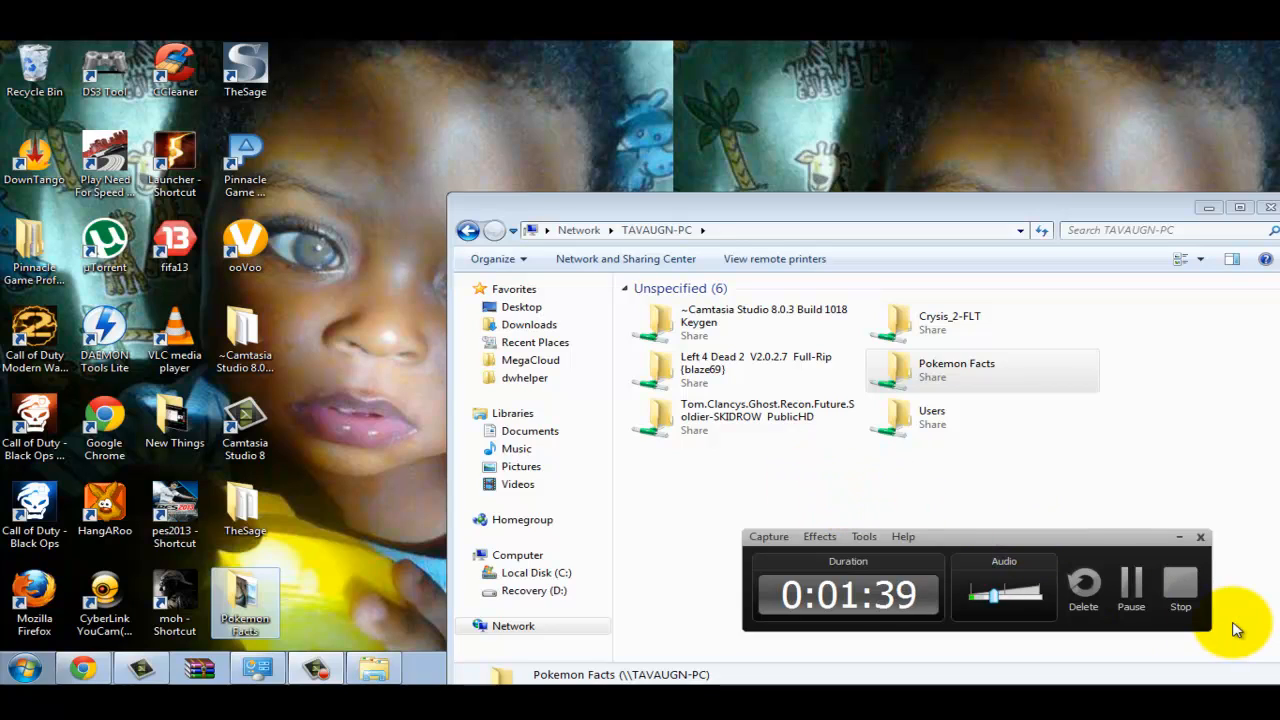